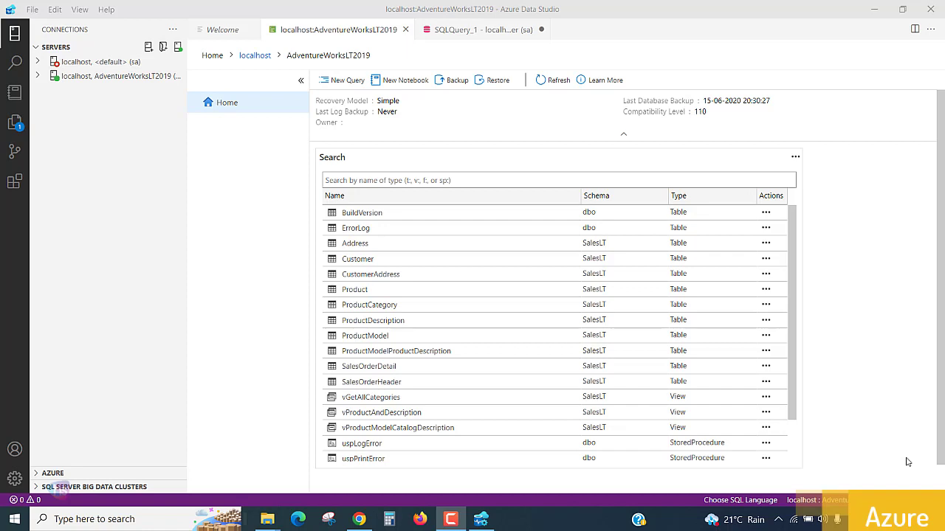
{"action": "mouse_move", "coordinate": [885, 443]}
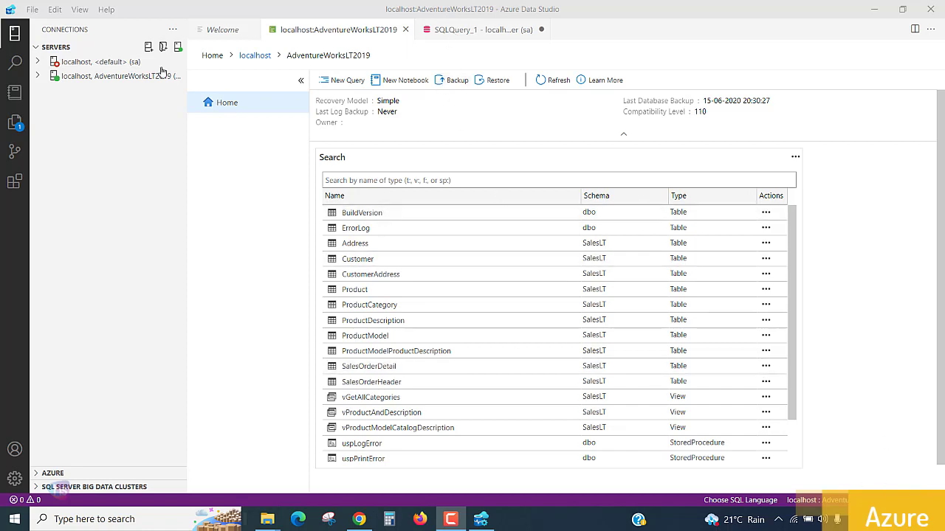
Return to the SQLQuery_1 tab with the CREATE DATABASE StudentDB script and its messages
{"action": "left_click", "coordinate": [480, 30]}
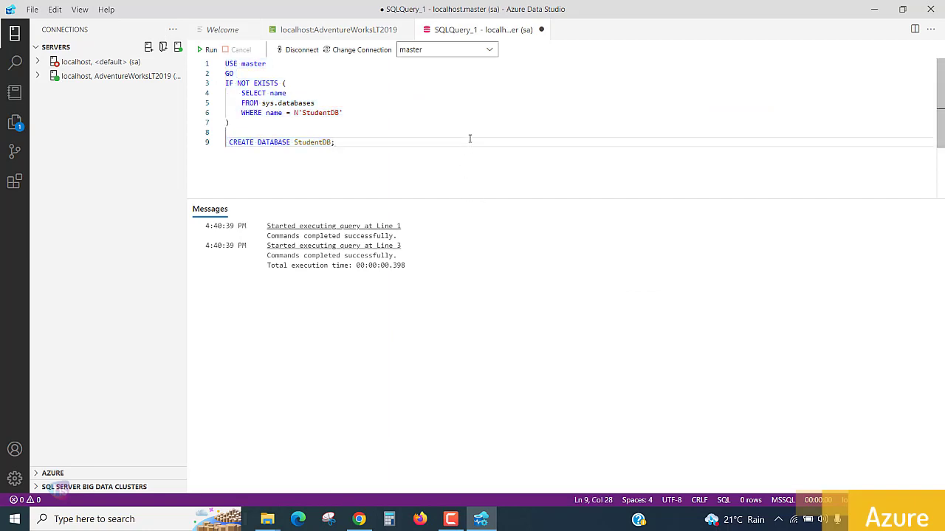
Connect to the localhost <default> server and expand Databases down to StudentDB
{"action": "left_click", "coordinate": [100, 61]}
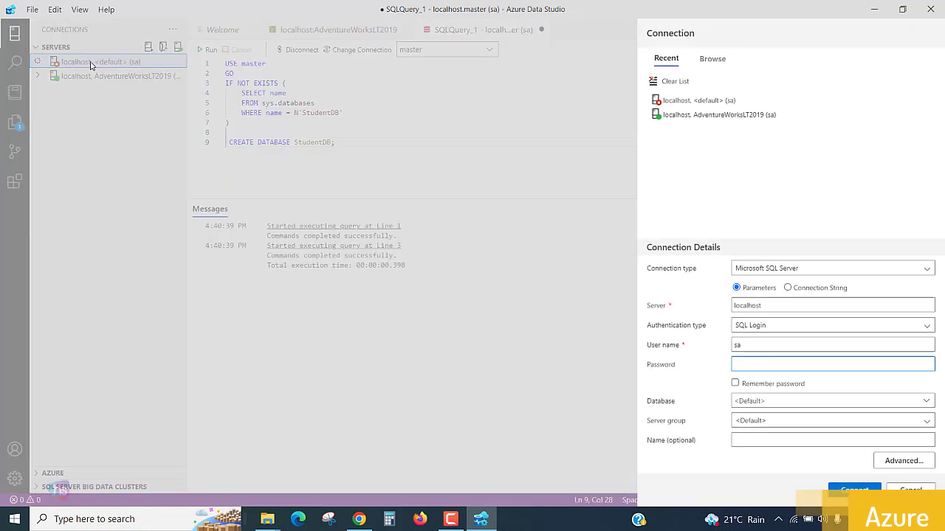
{"action": "left_click", "coordinate": [832, 363]}
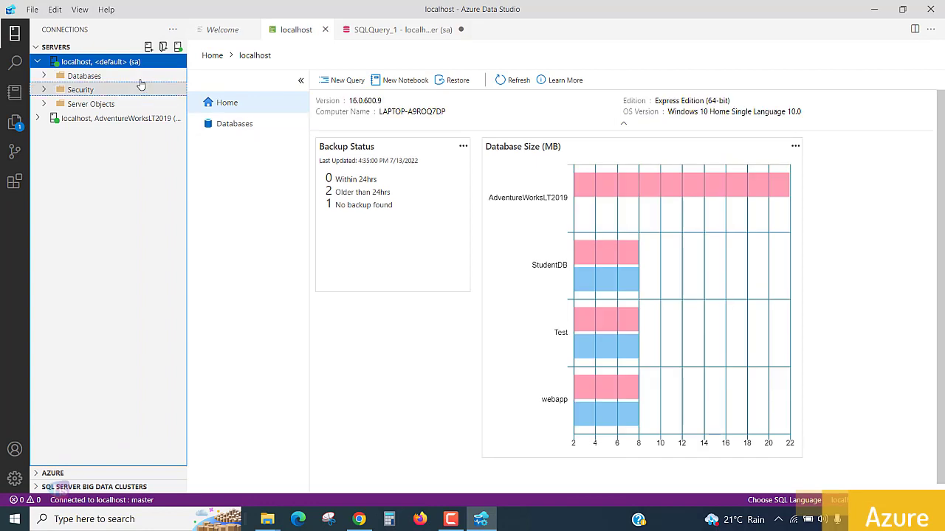
{"action": "left_click", "coordinate": [84, 76]}
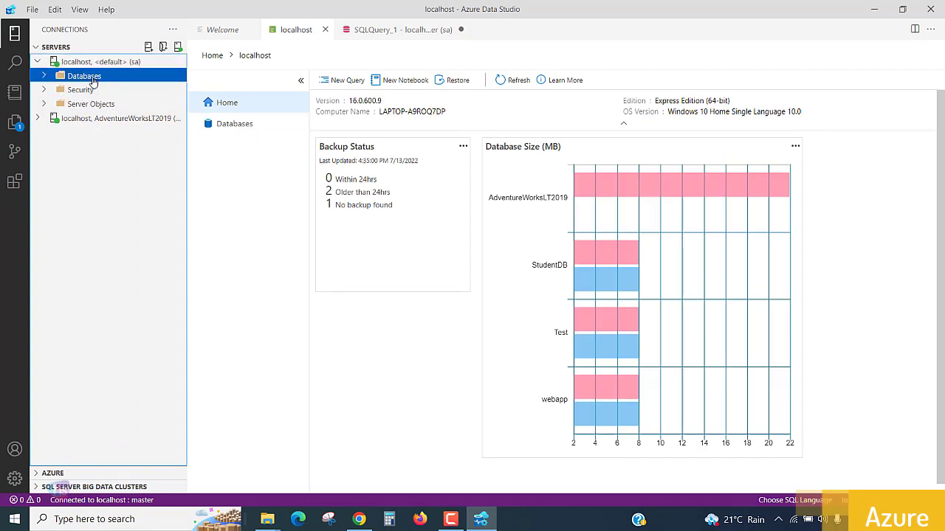
{"action": "left_click", "coordinate": [43, 76]}
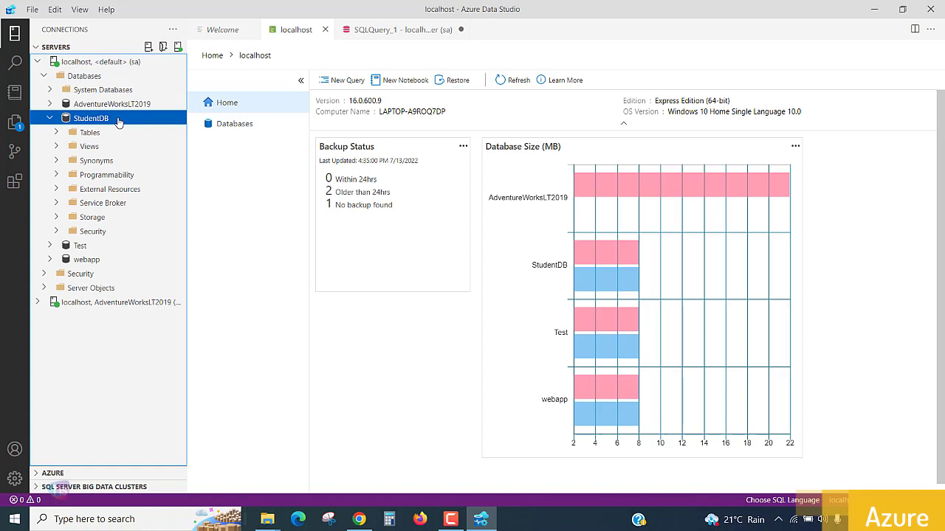
{"action": "mouse_move", "coordinate": [90, 132]}
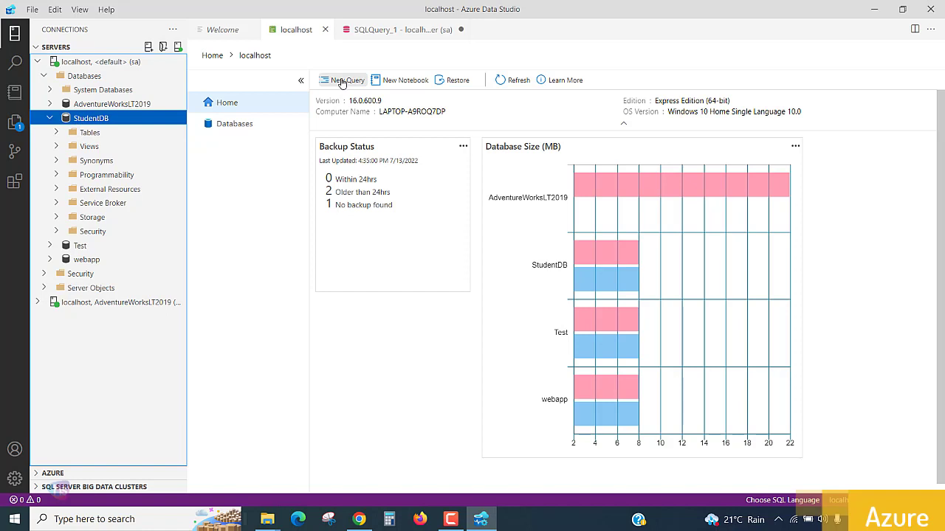
Start a new query from the server dashboard and switch its database from master to StudentDB
{"action": "left_click", "coordinate": [341, 80]}
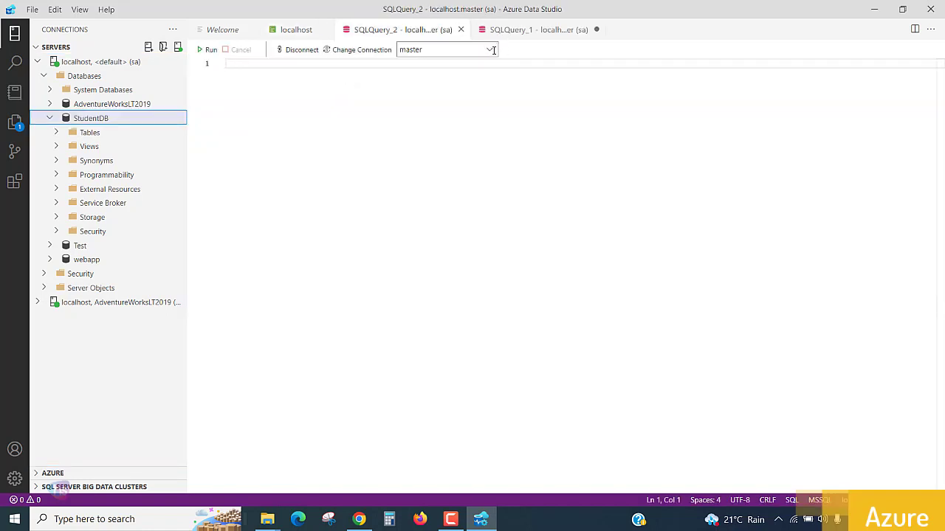
{"action": "left_click", "coordinate": [489, 49]}
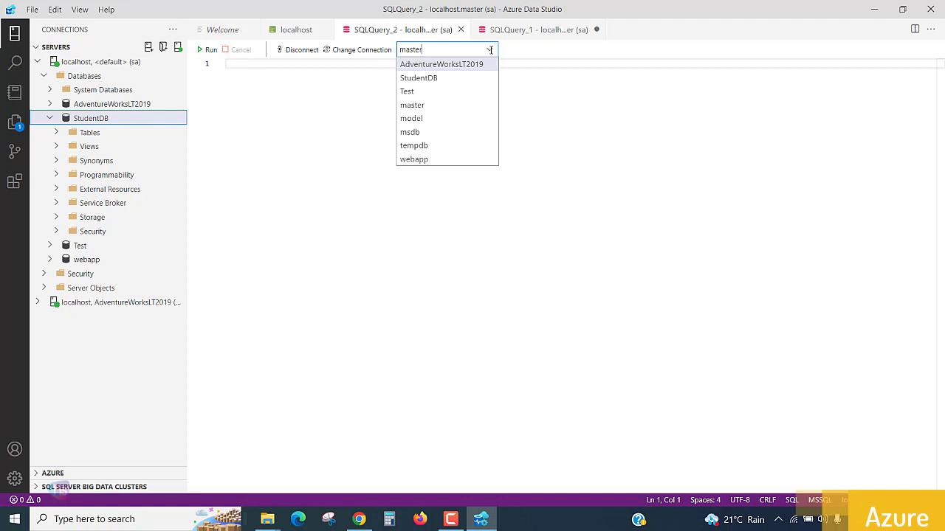
{"action": "left_click", "coordinate": [419, 78]}
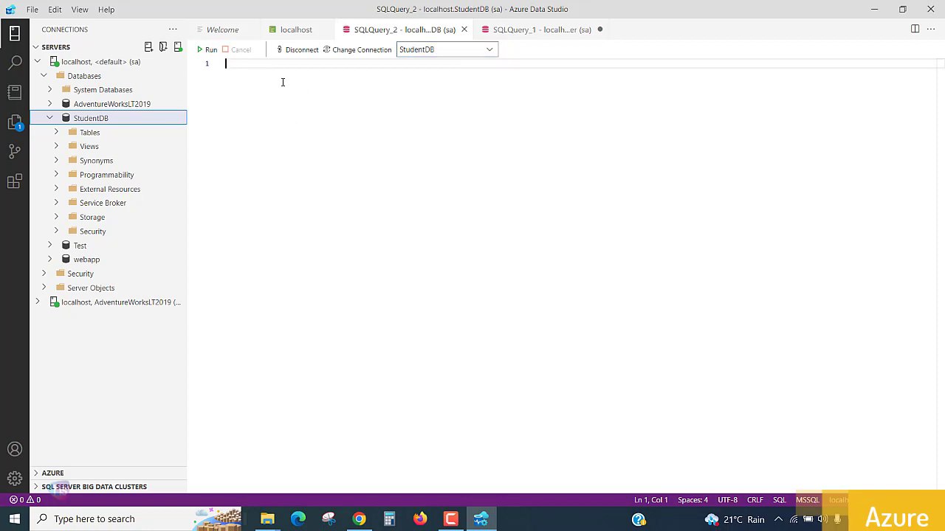
Type the comment '-- Create a new table 'Students' in a schema of 'dbo'' and begin a second comment
{"action": "type", "text": "--"}
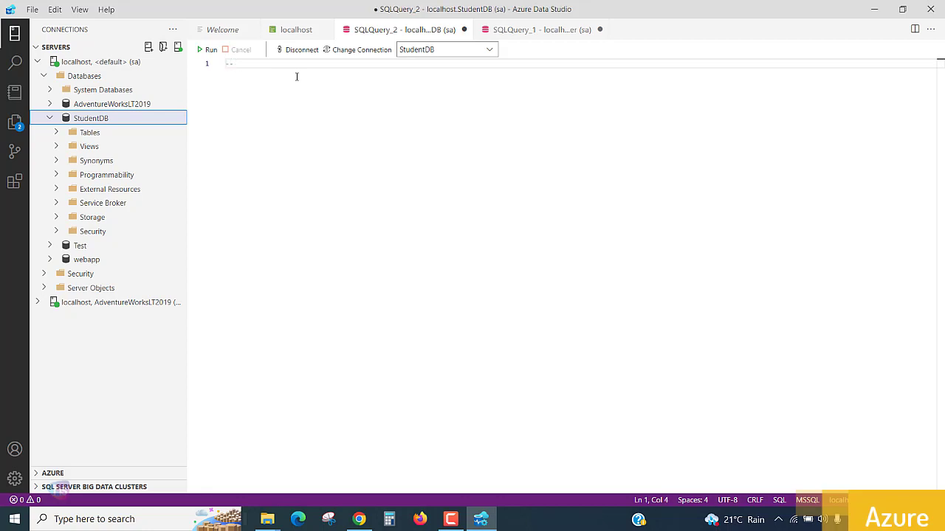
{"action": "type", "text": "Create"}
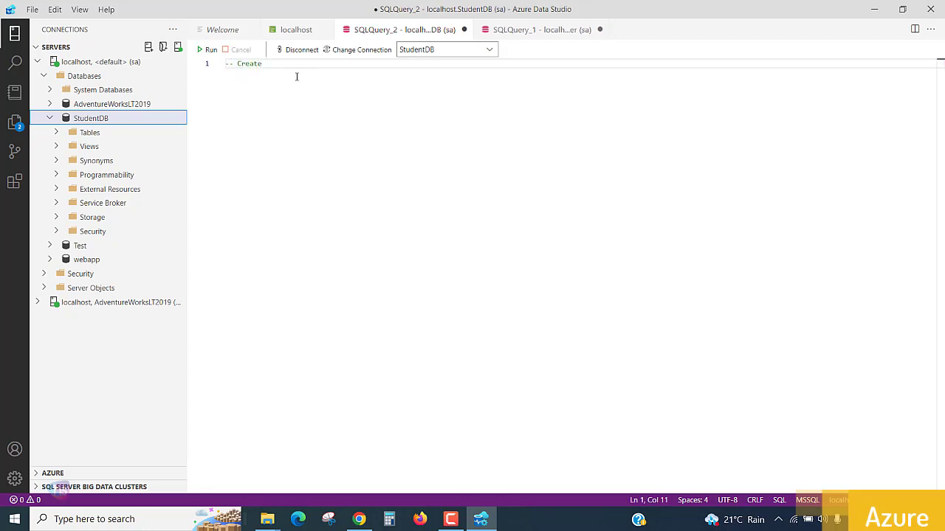
{"action": "key", "text": "BackSpace"}
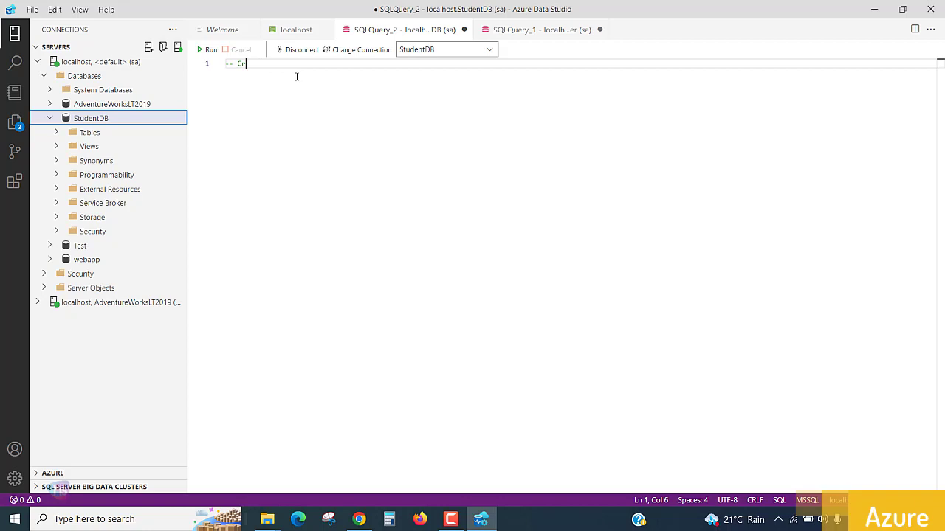
{"action": "key", "text": "BackSpace"}
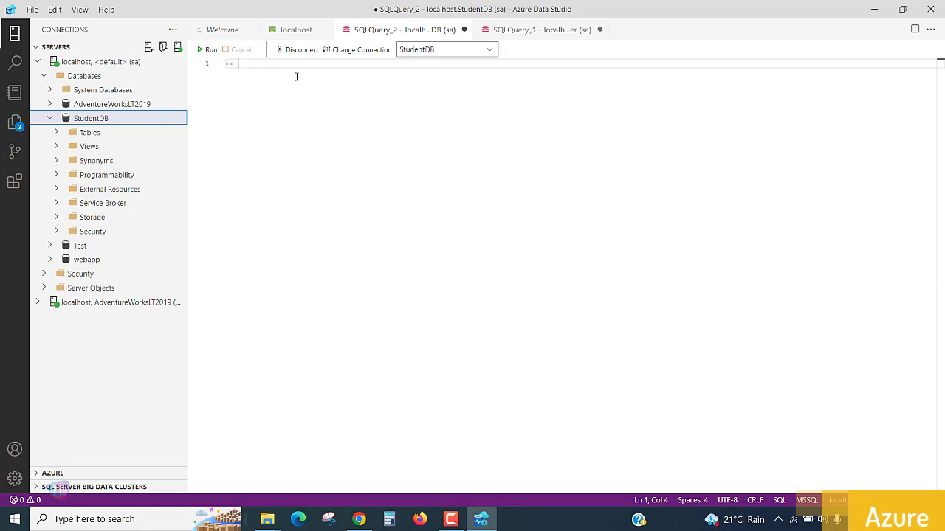
{"action": "type", "text": "Create"}
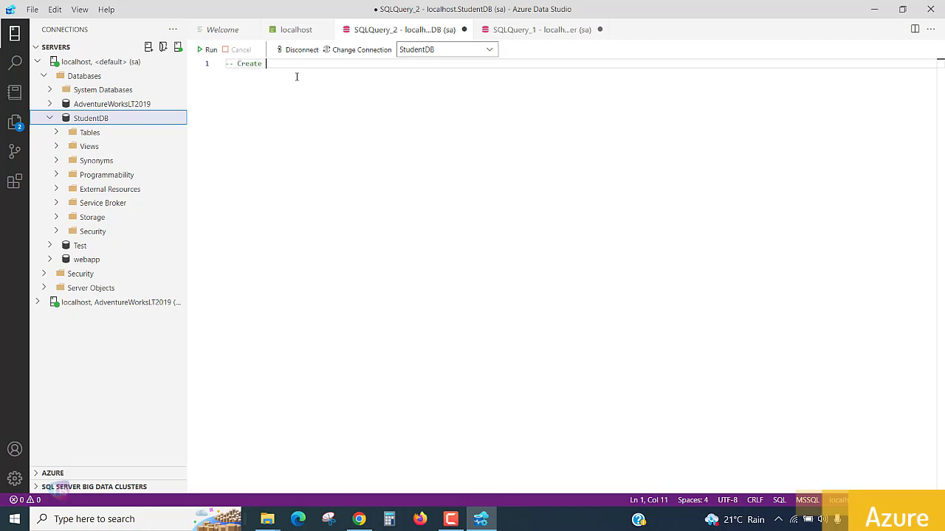
{"action": "type", "text": "a new"}
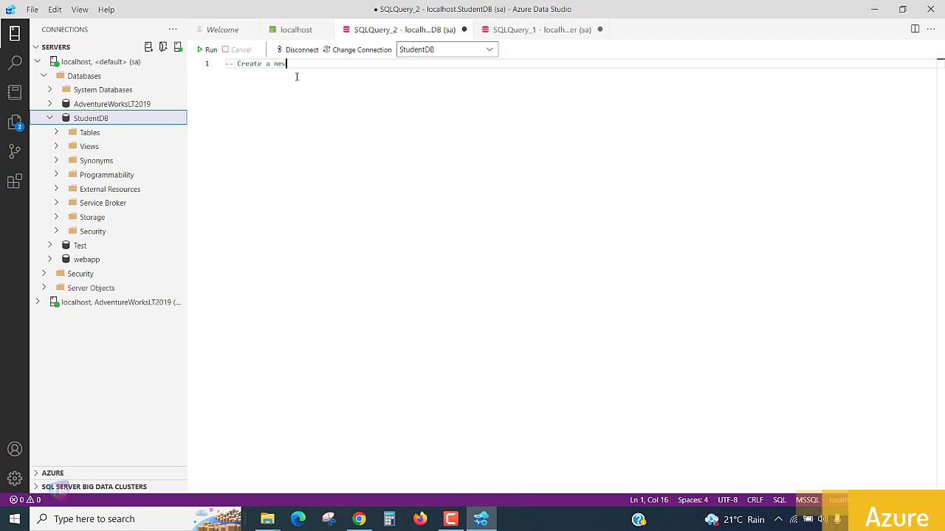
{"action": "type", "text": "table"}
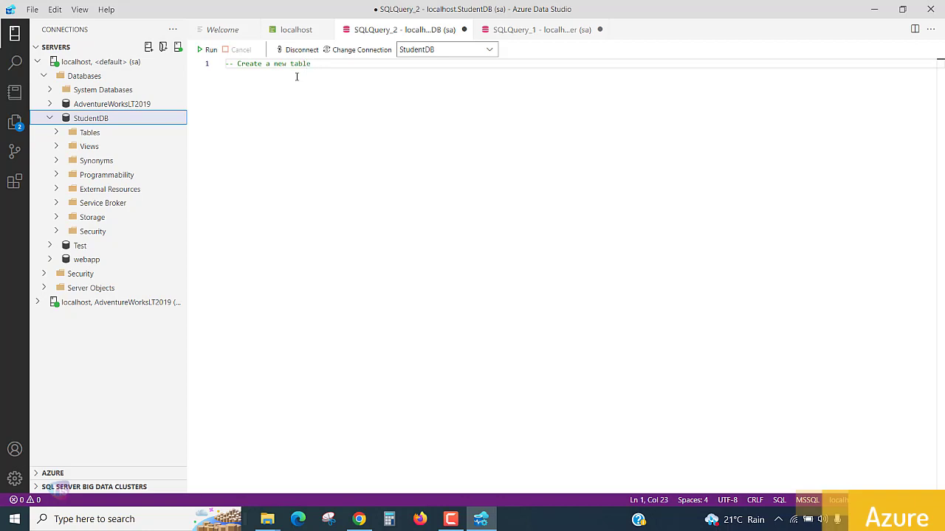
{"action": "type", "text": "''"}
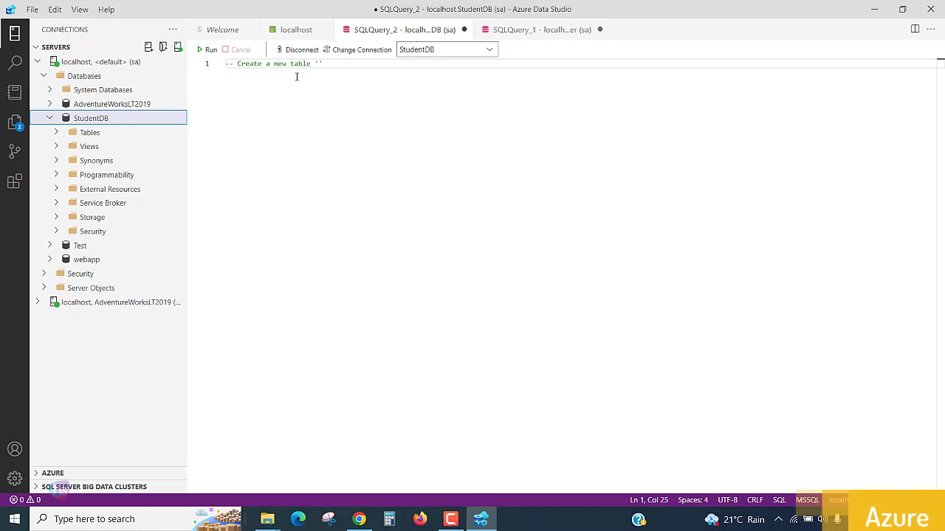
{"action": "type", "text": "Students"}
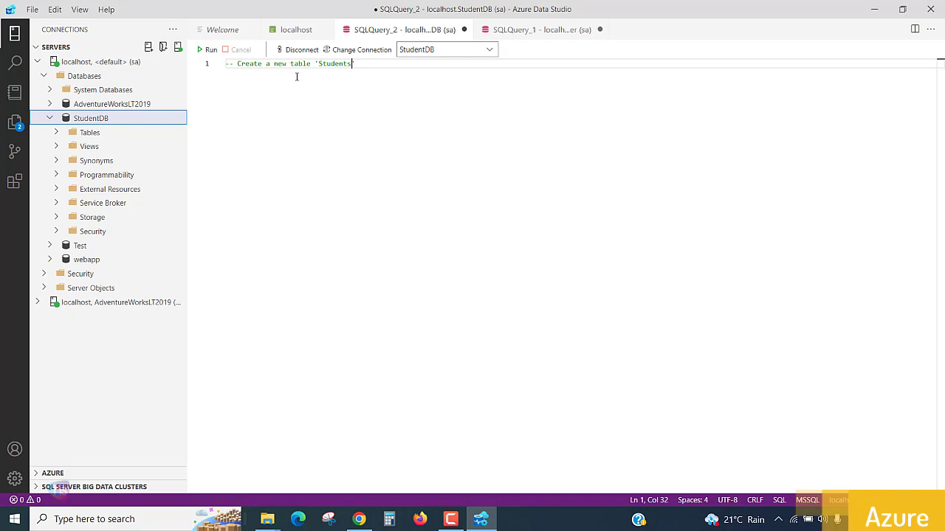
{"action": "type", "text": "in"}
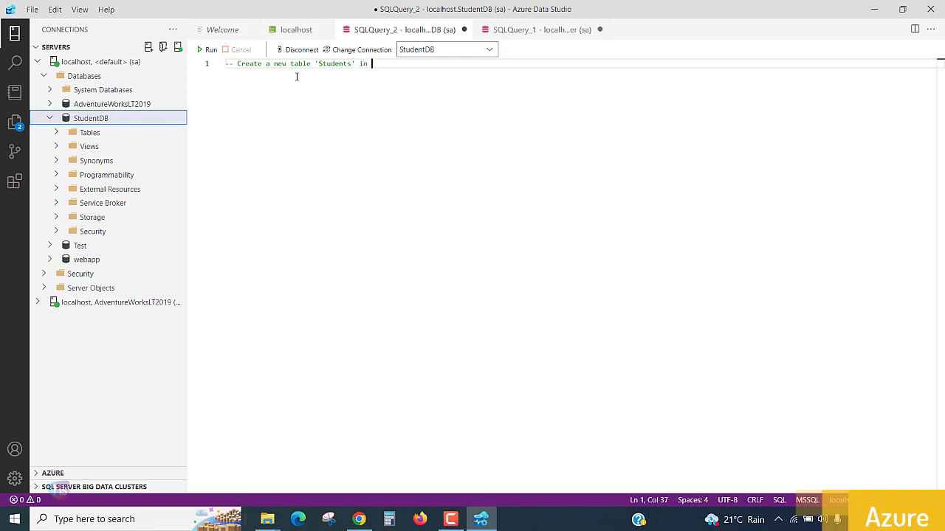
{"action": "type", "text": "a schema"}
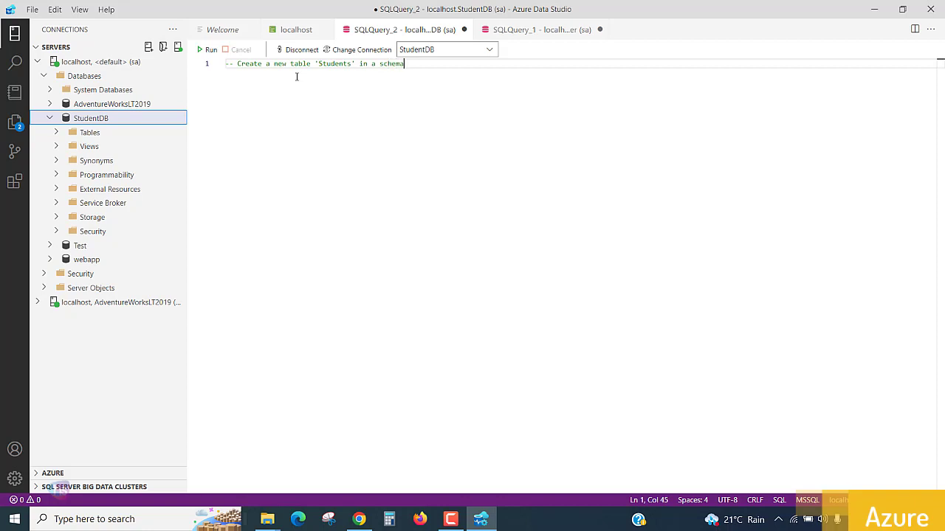
{"action": "type", "text": "of"}
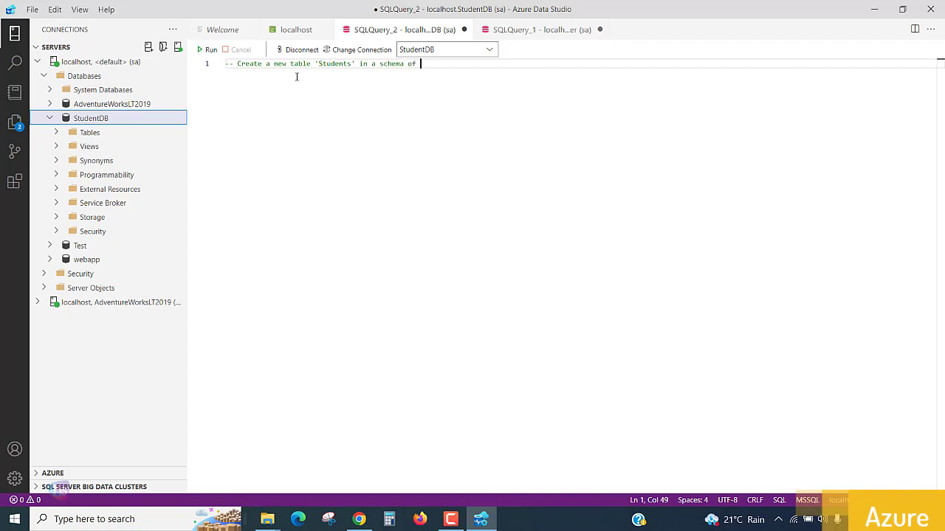
{"action": "type", "text": "'"}
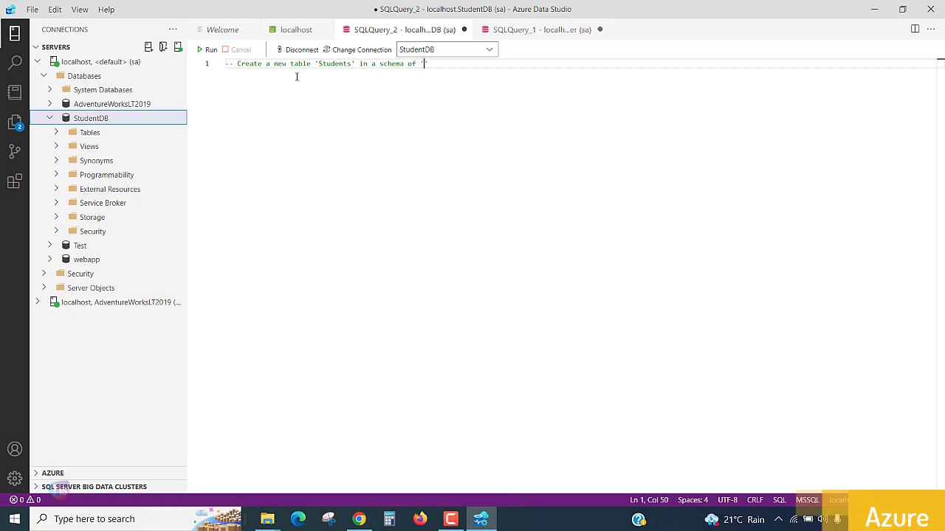
{"action": "type", "text": "dbo"}
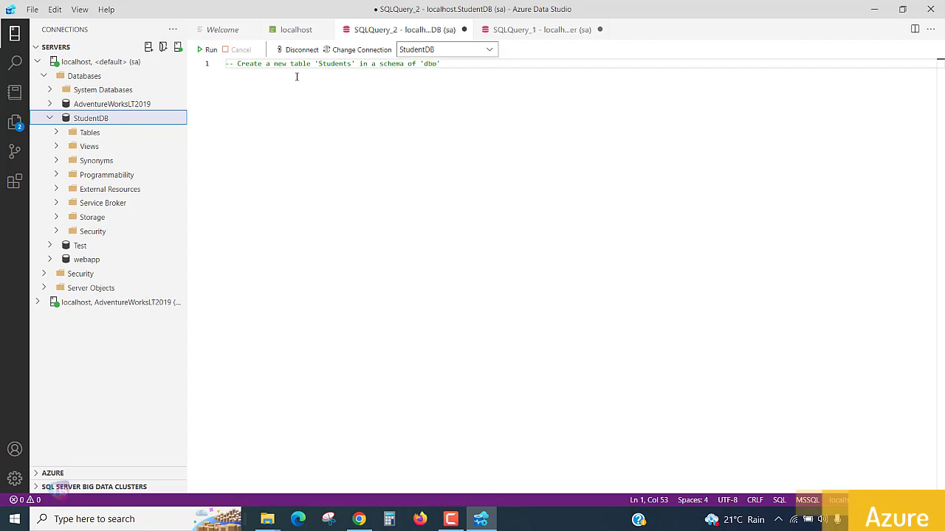
{"action": "key", "text": "Return"}
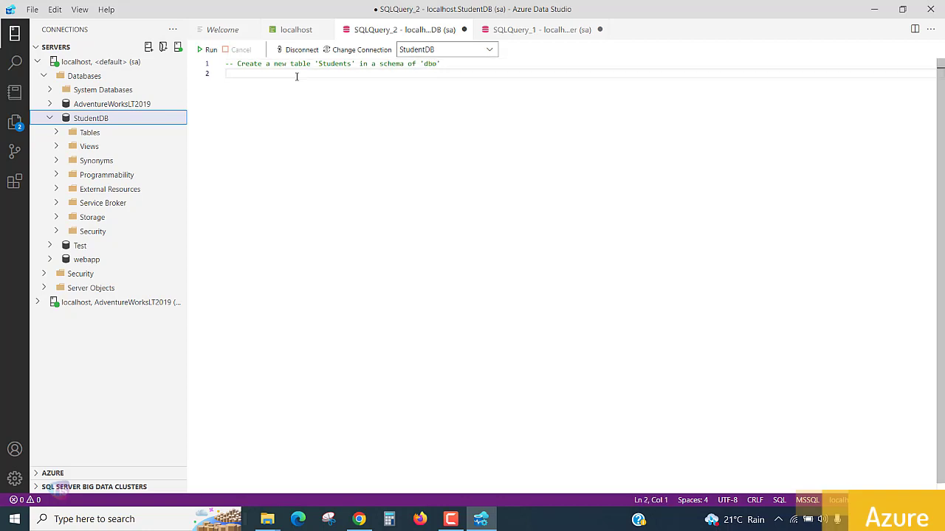
{"action": "type", "text": "--"}
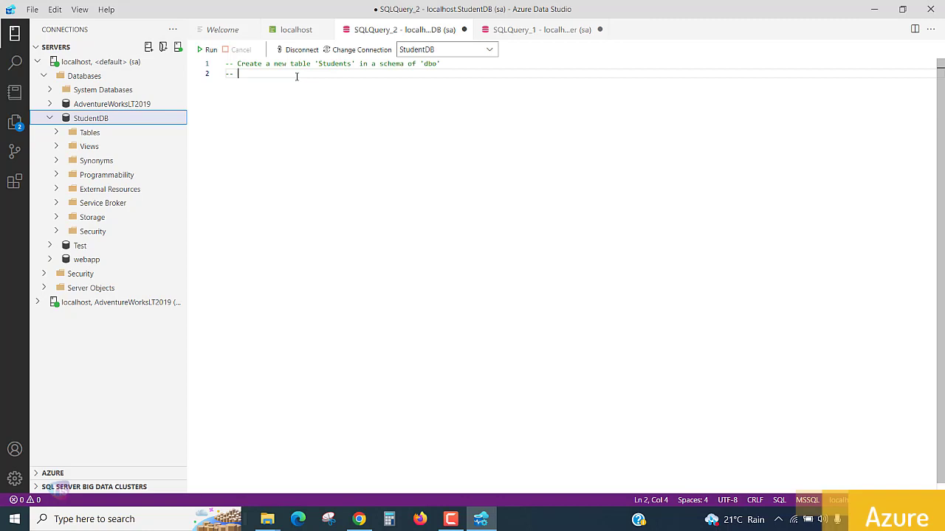
Finish the second comment: '-- Drop the table if it already exists'
{"action": "type", "text": "Drop"}
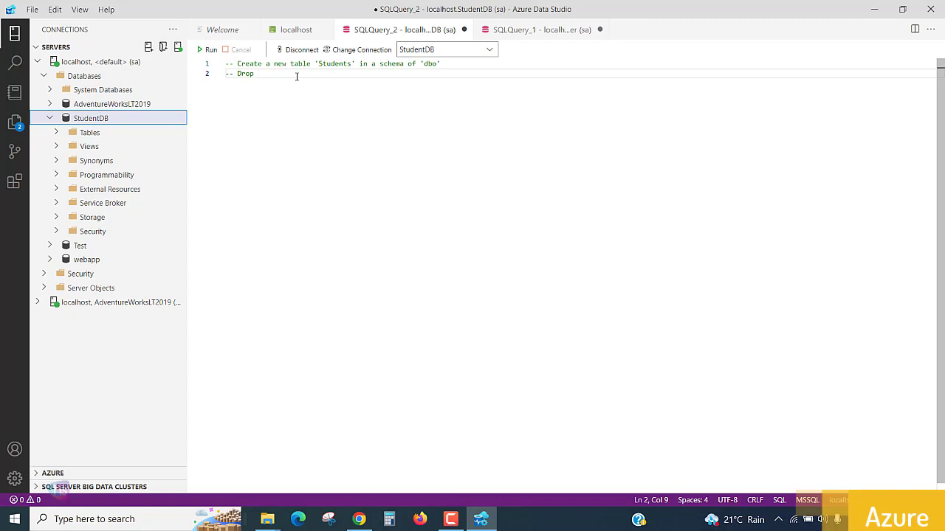
{"action": "type", "text": "the tab"}
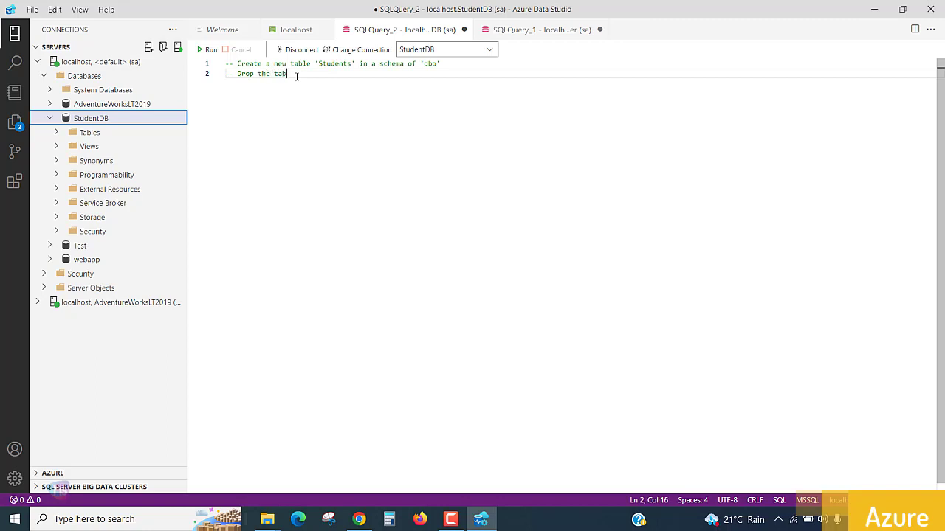
{"action": "type", "text": "le o"}
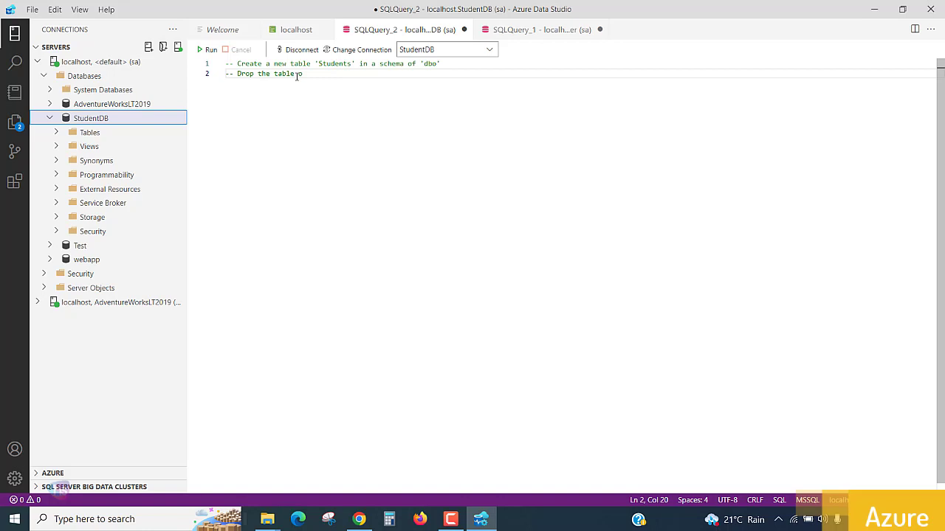
{"action": "type", "text": "if it a"}
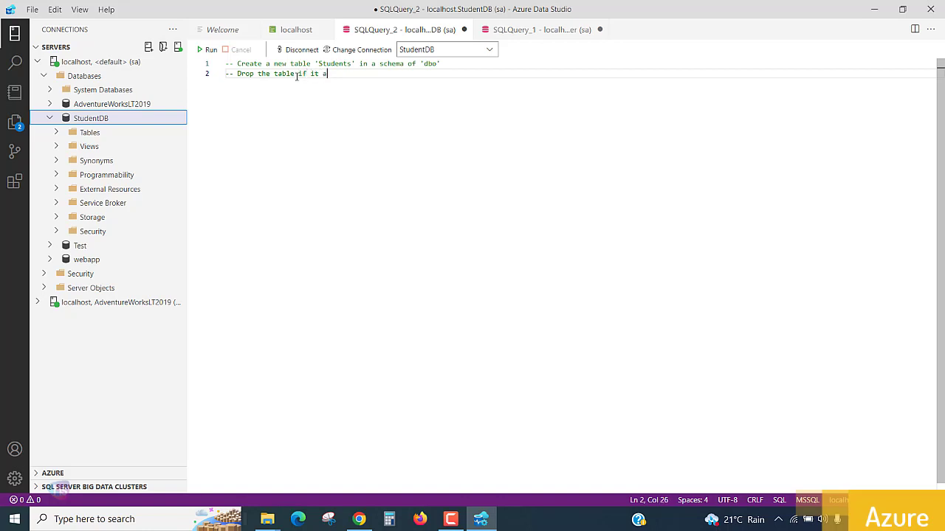
{"action": "type", "text": "lready ex"}
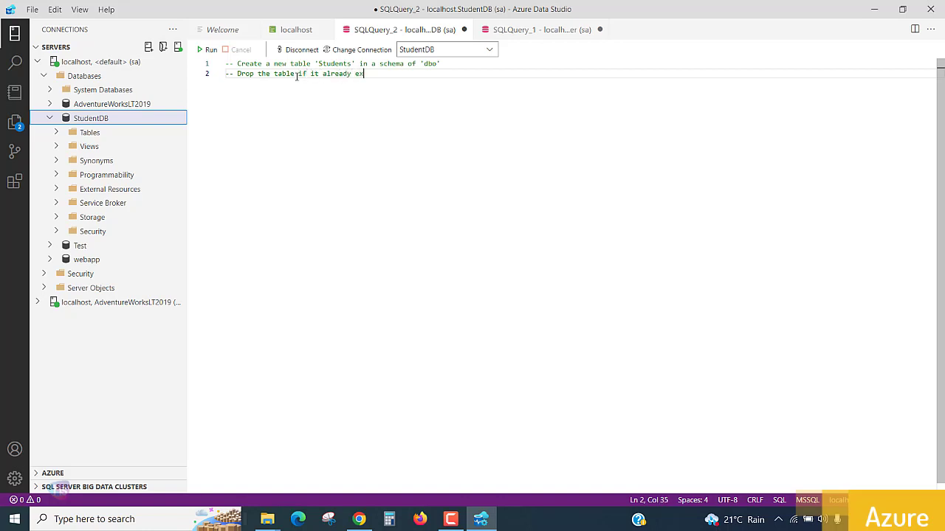
{"action": "type", "text": "ists"}
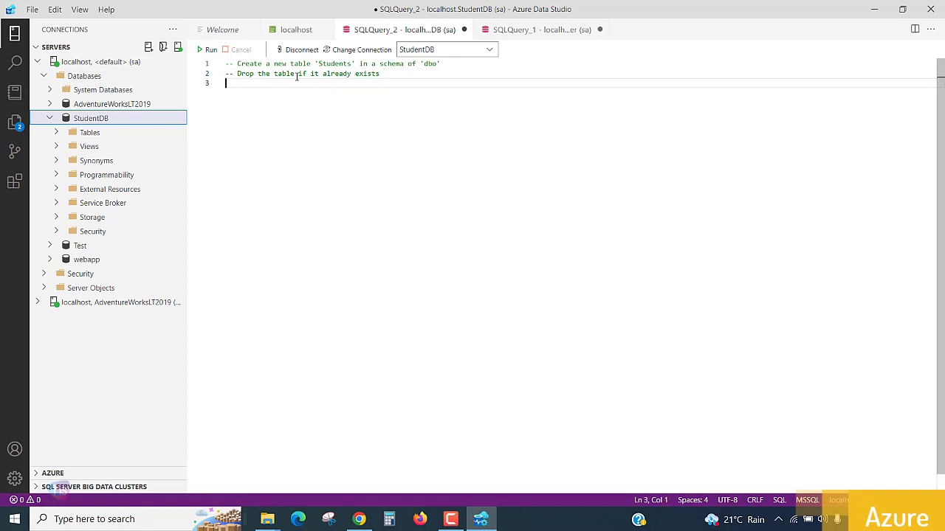
Write the condition IF OBJECT_ID('dbo.Student', 'U') IS NOT NULL using IntelliSense
{"action": "type", "text": "if"}
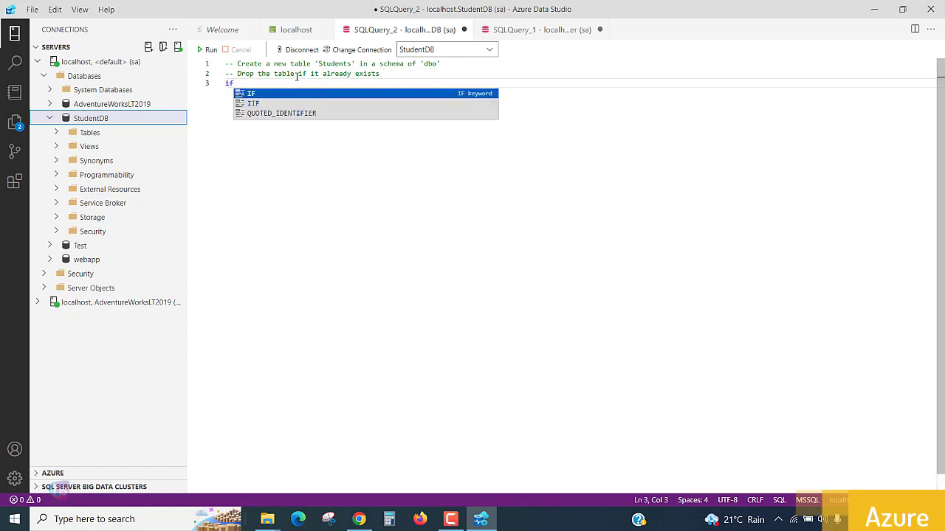
{"action": "type", "text": "O"}
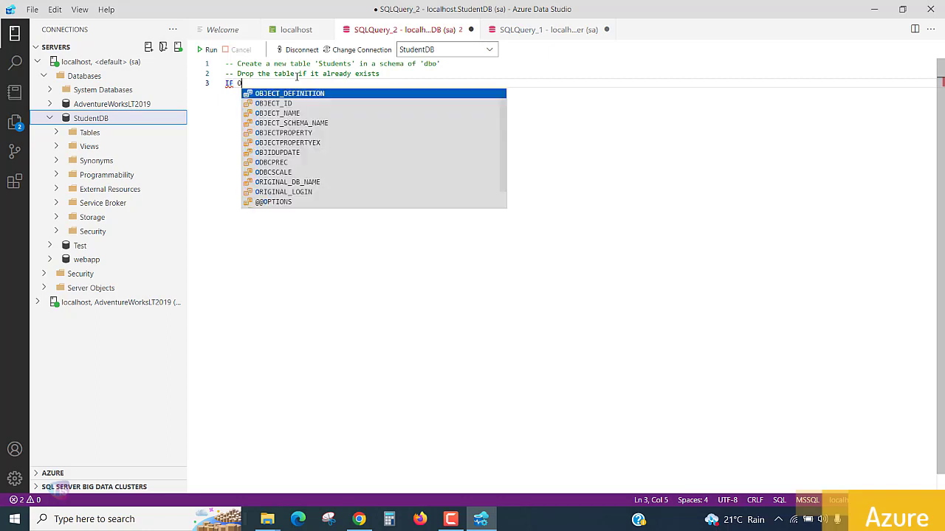
{"action": "type", "text": "BJECT_ID("}
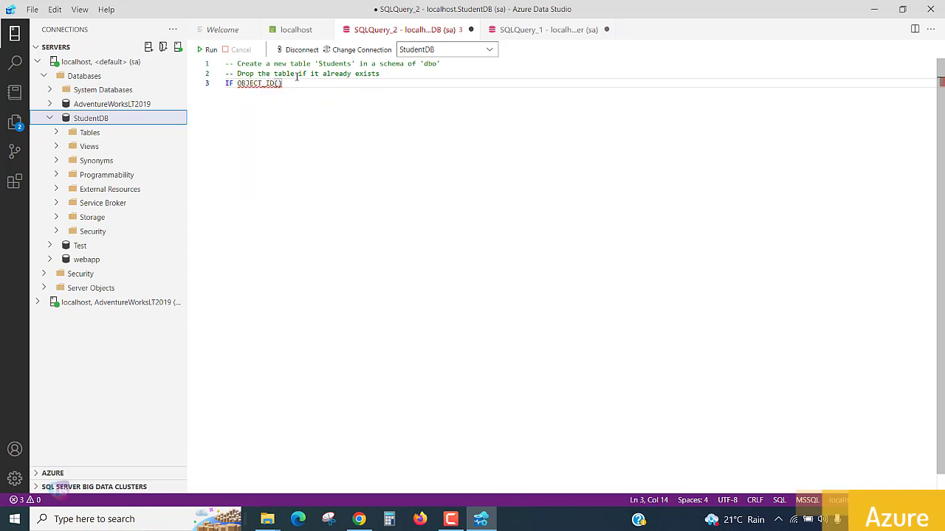
{"action": "type", "text": "N'"}
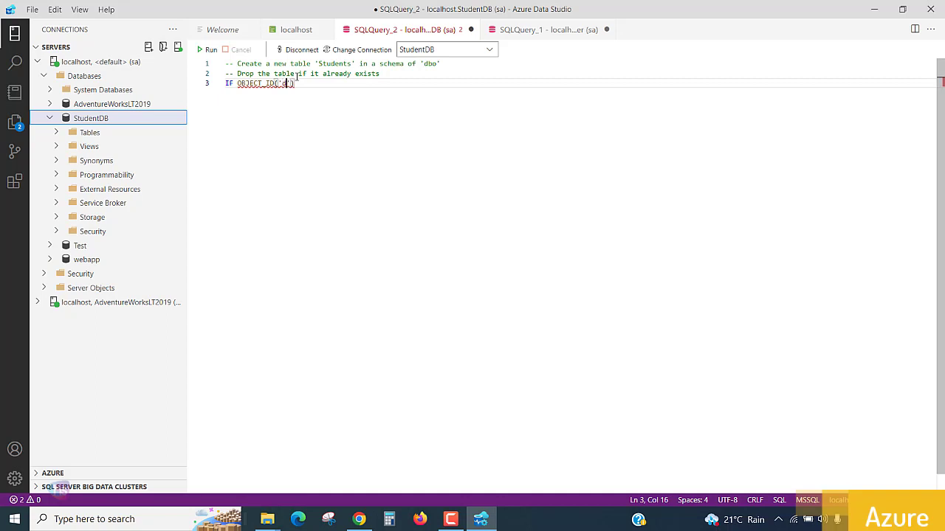
{"action": "type", "text": "'dbo."}
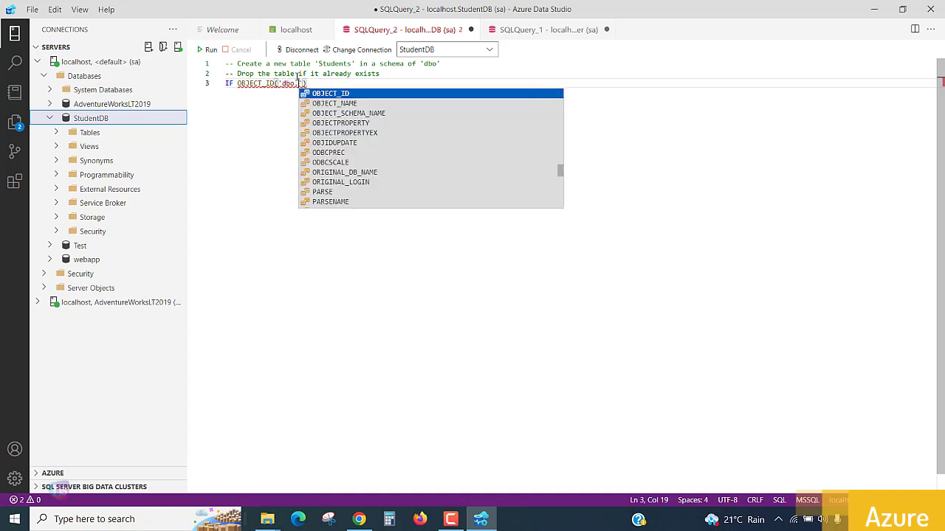
{"action": "type", "text": "Student', 'U"}
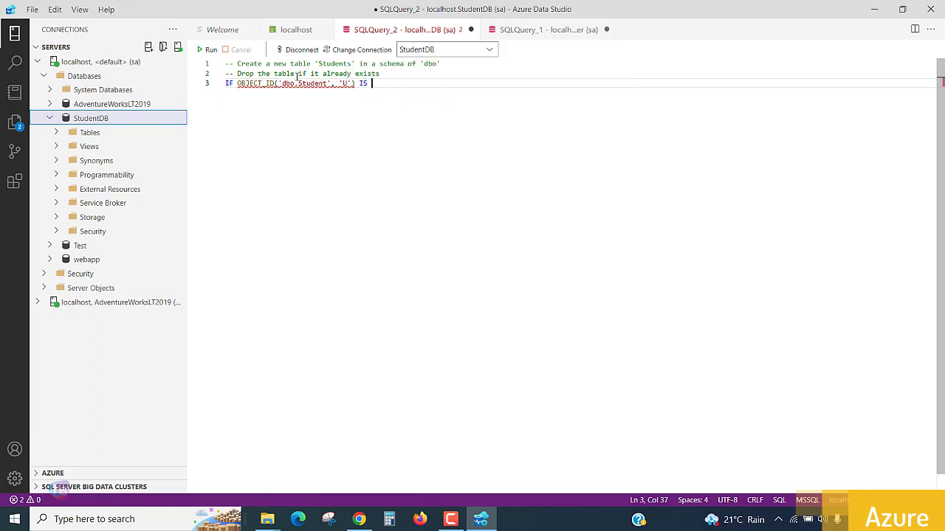
{"action": "type", "text": "NOT"}
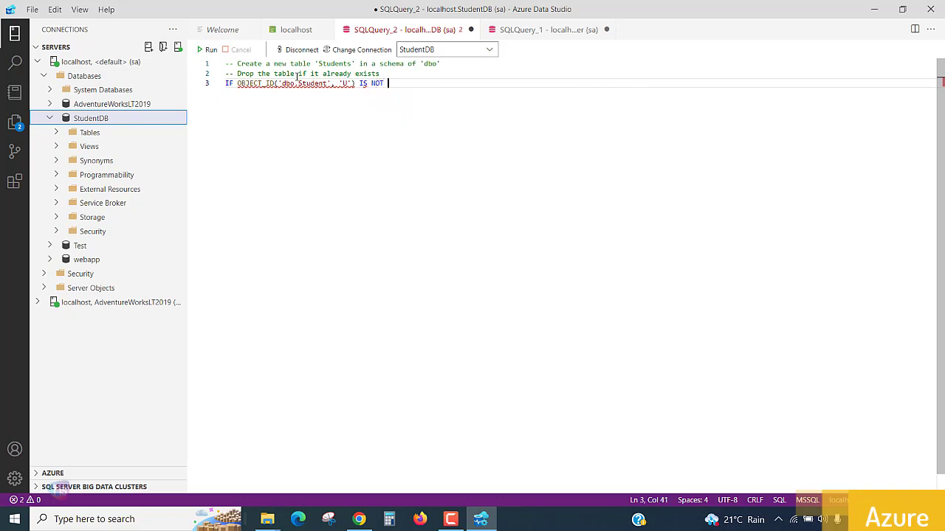
{"action": "type", "text": "NULL"}
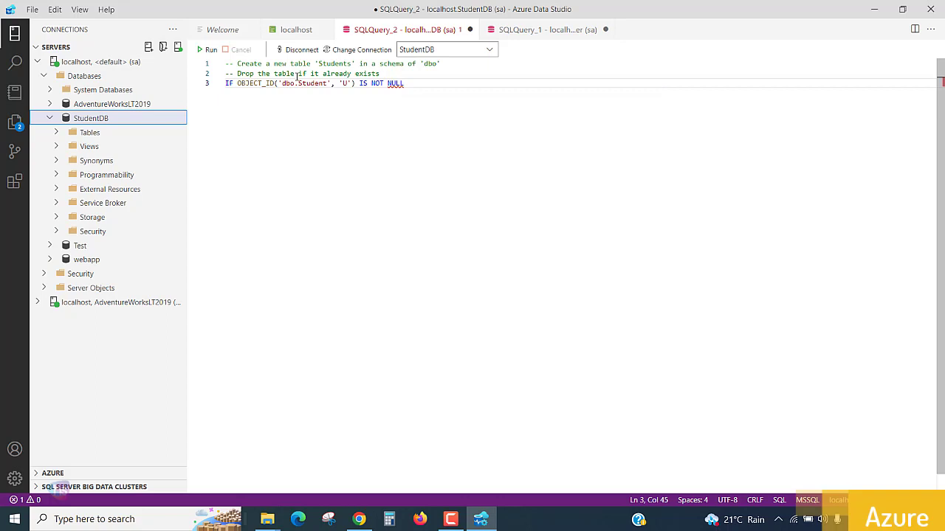
Add DROP TABLE dbo.Student; under the condition, followed by a GO line
{"action": "key", "text": "enter"}
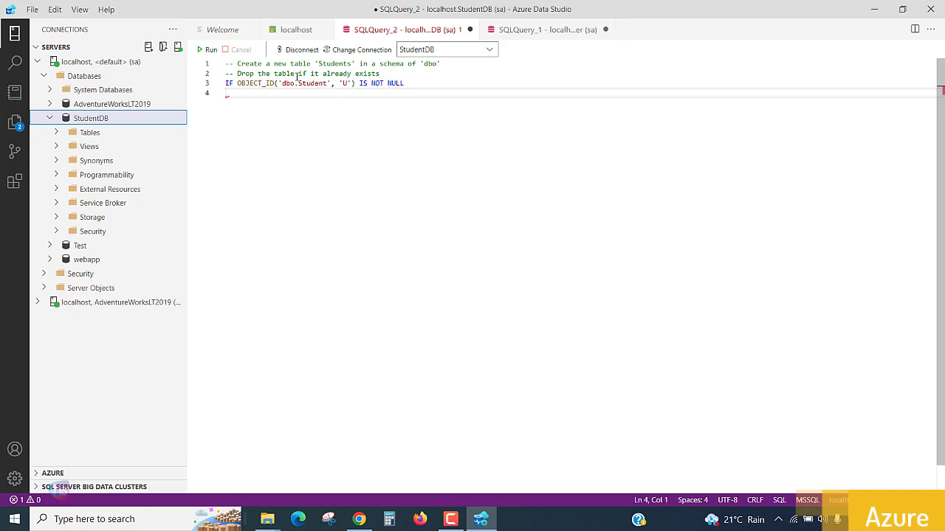
{"action": "type", "text": "D"}
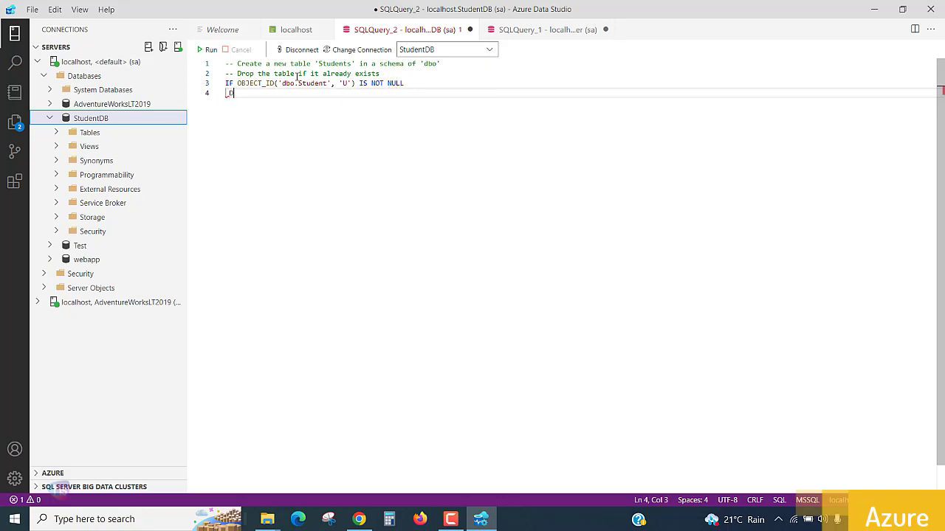
{"action": "type", "text": "DROP"}
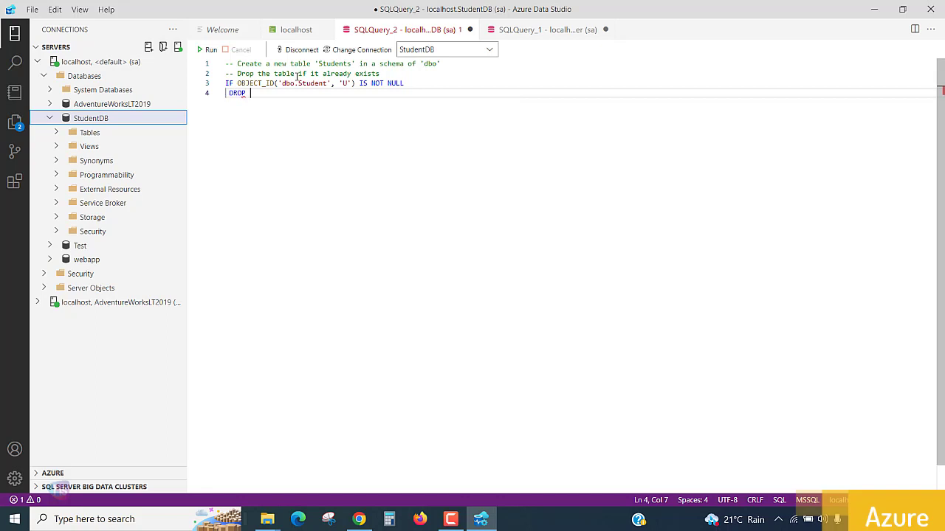
{"action": "mouse_move", "coordinate": [316, 96]}
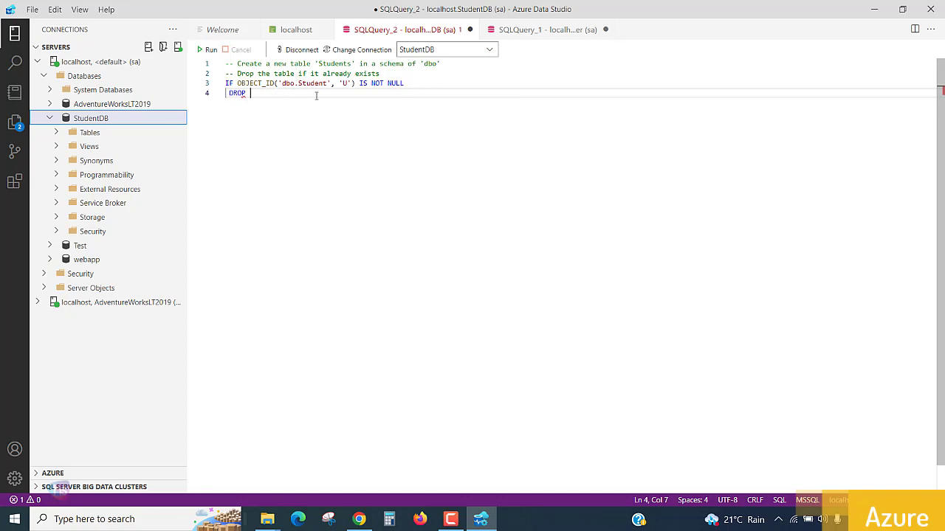
{"action": "type", "text": "TABLE"}
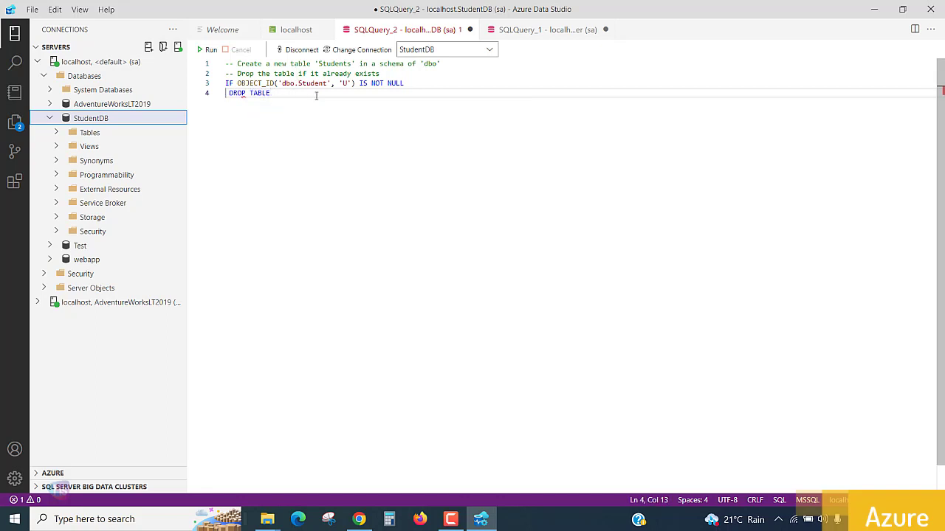
{"action": "type", "text": "Student;"}
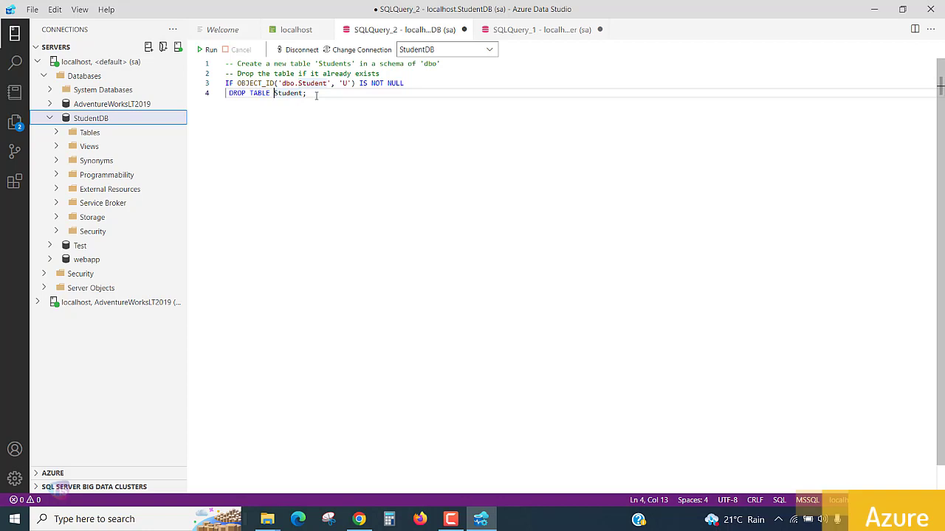
{"action": "type", "text": "dbo."}
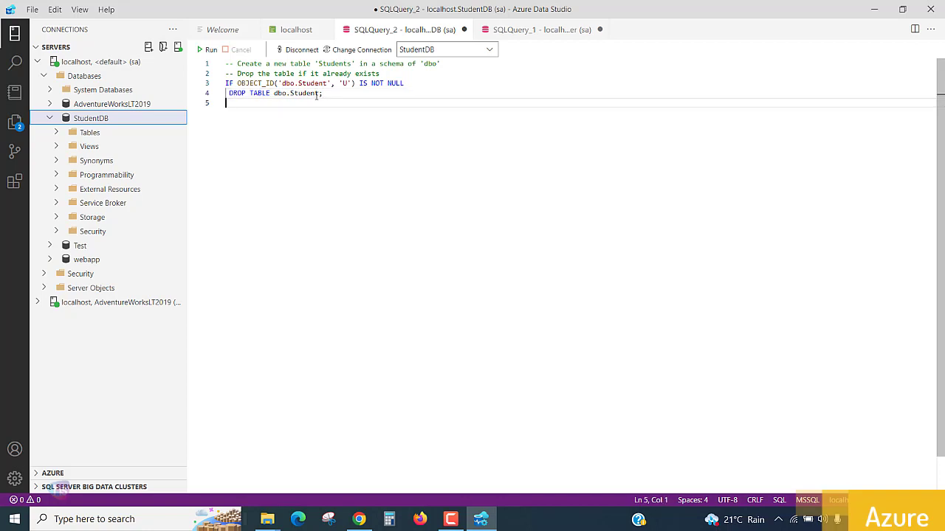
{"action": "type", "text": "GO"}
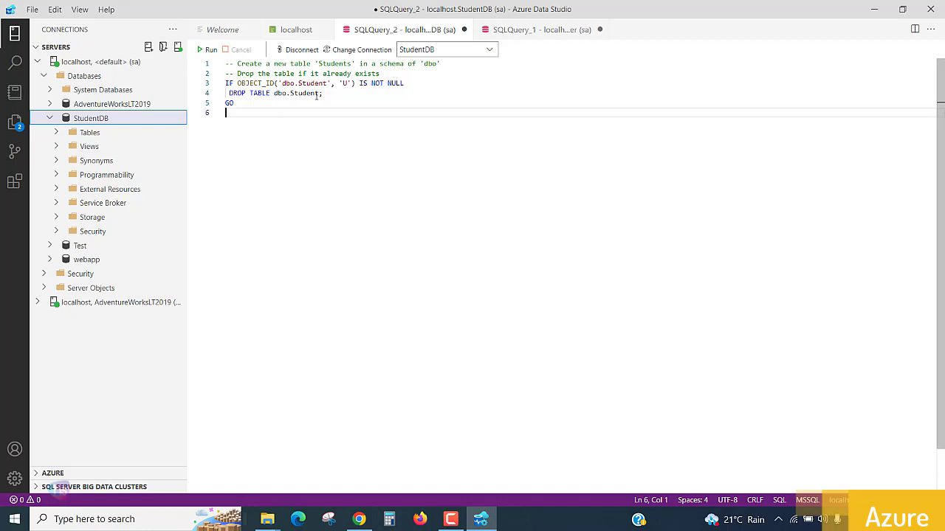
Add the comment '-- Create the tabke in the specified schema' on line 6 and start line 7
{"action": "type", "text": "-- Creat"}
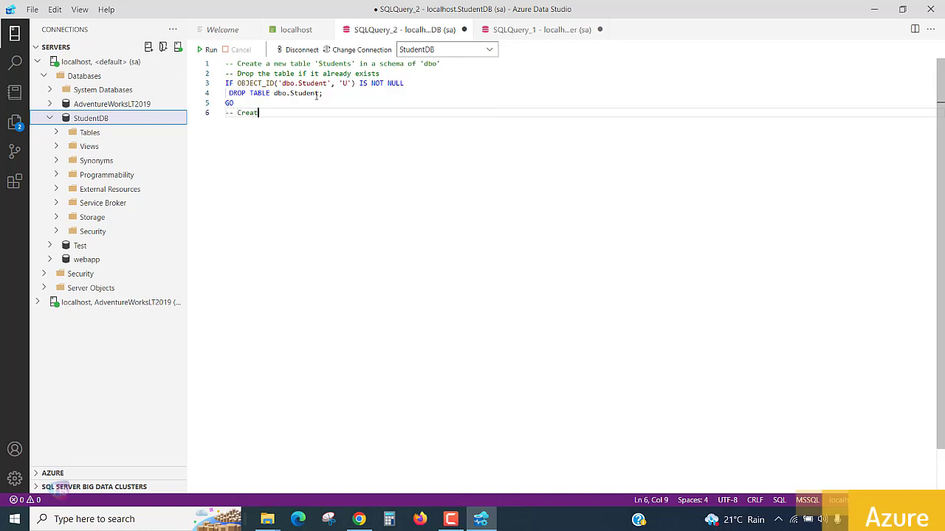
{"action": "type", "text": "e"}
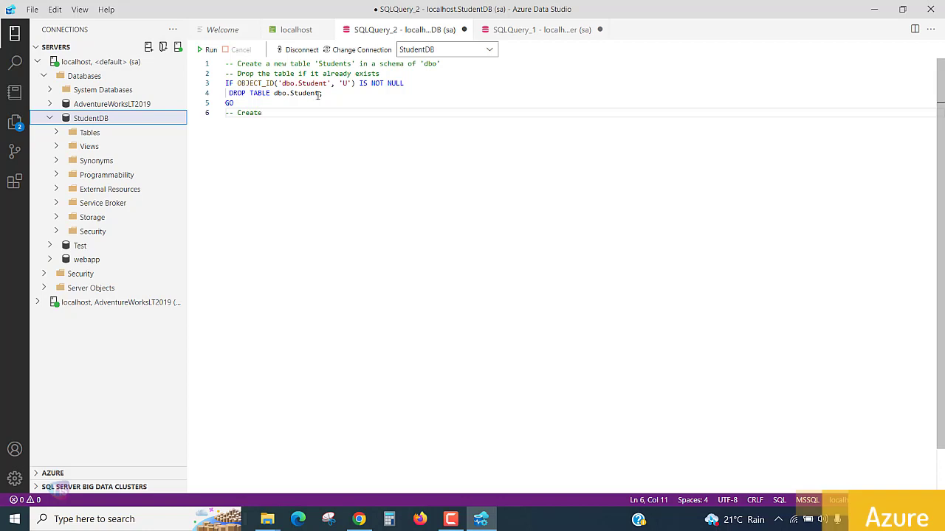
{"action": "type", "text": "the tabke"}
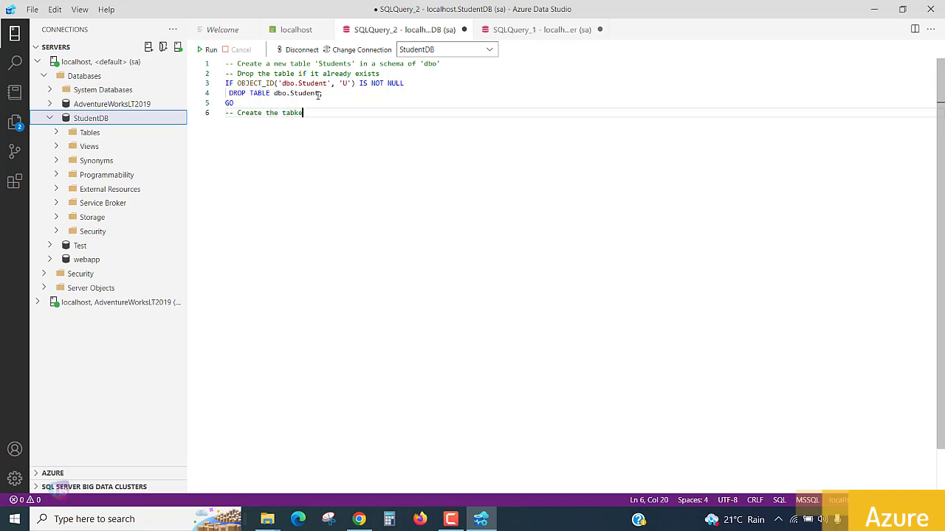
{"action": "type", "text": "in the"}
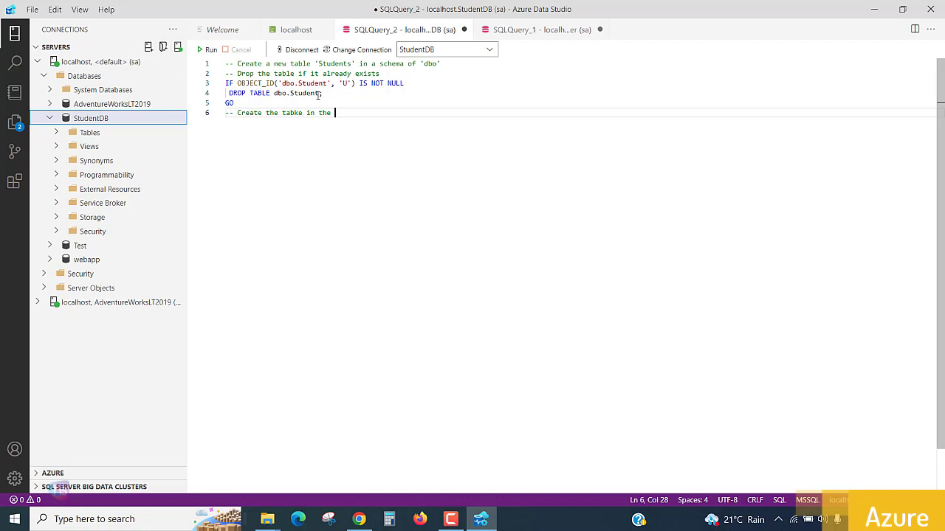
{"action": "type", "text": "specified"}
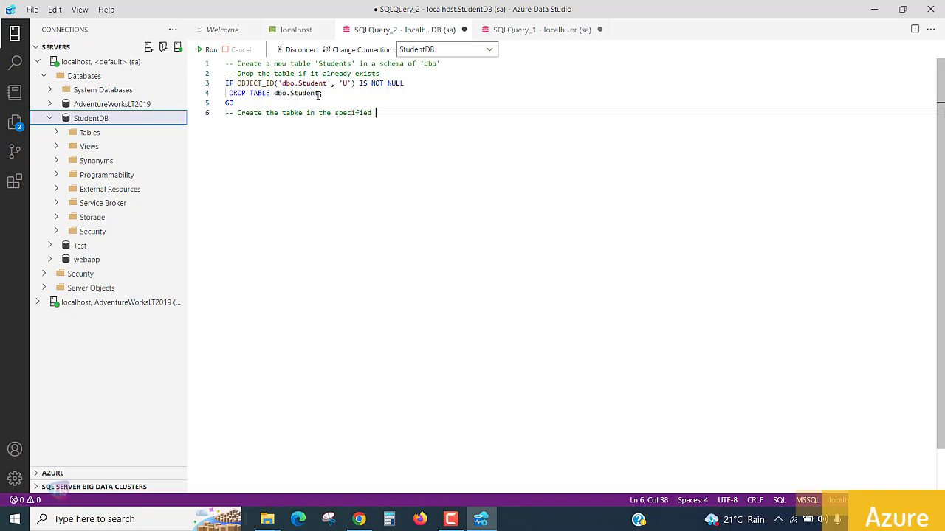
{"action": "type", "text": "cs"}
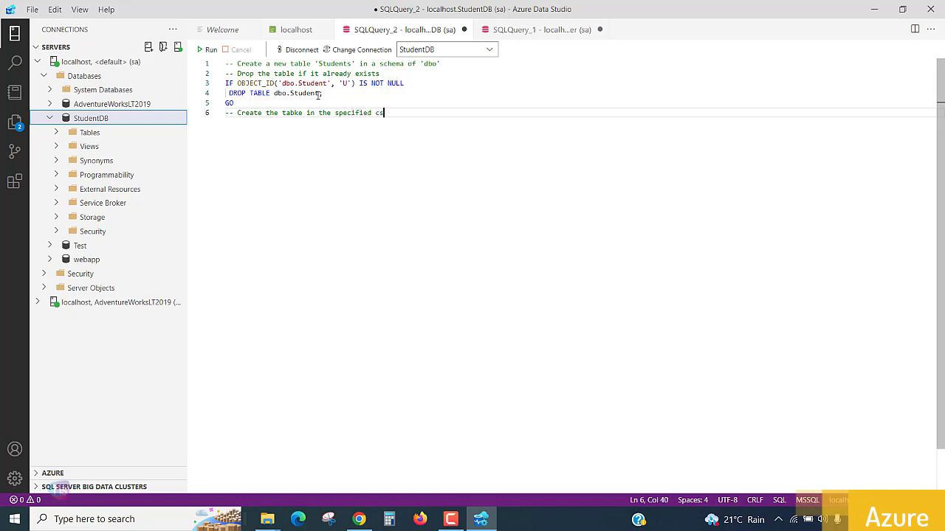
{"action": "type", "text": "h"}
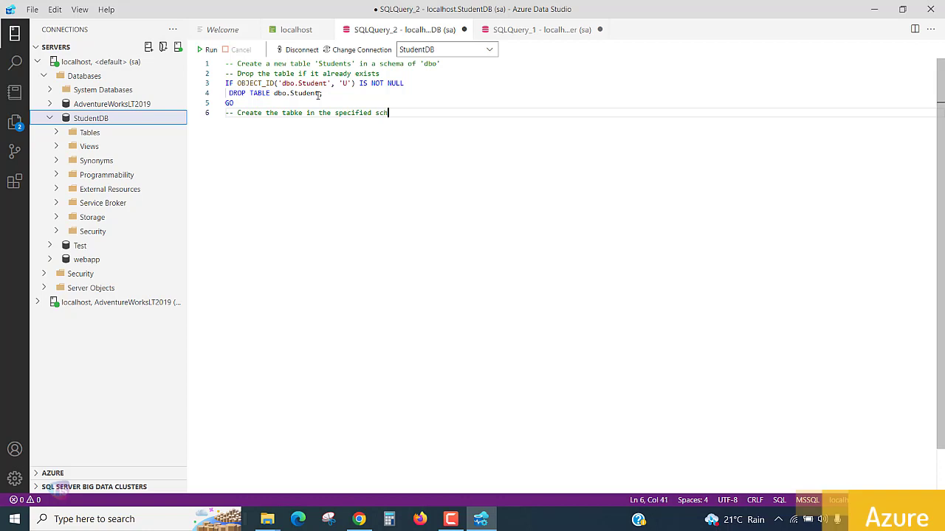
{"action": "key", "text": "Enter"}
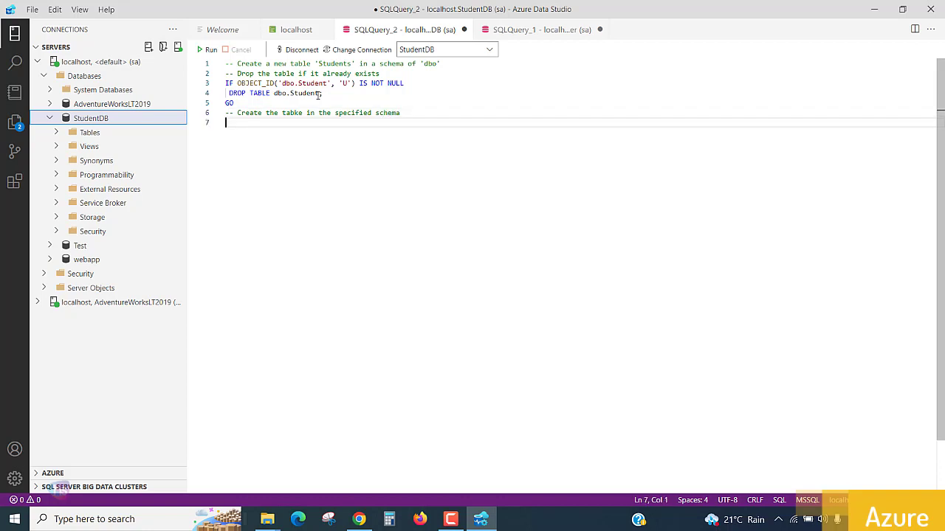
Type CREATE TABLE dbo.Student and open an empty parenthesis block for columns
{"action": "type", "text": "CREATE"}
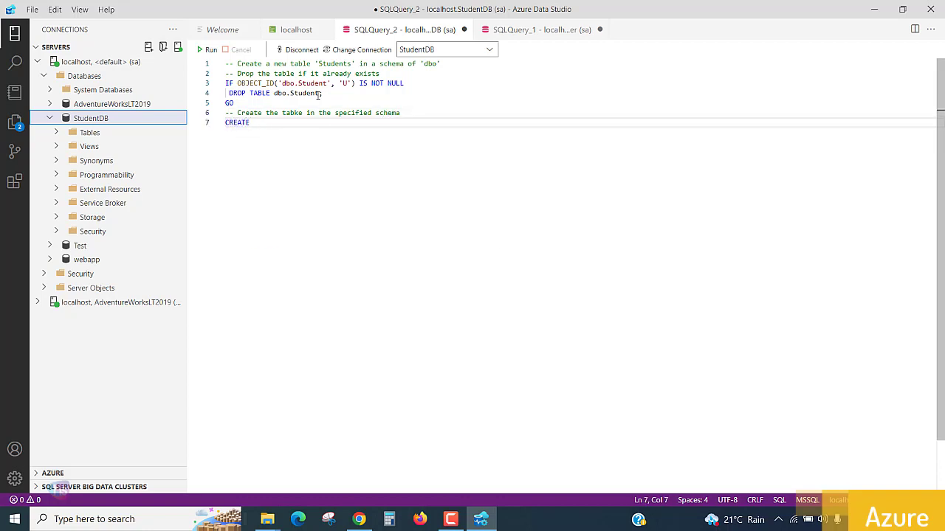
{"action": "type", "text": "TABLE"}
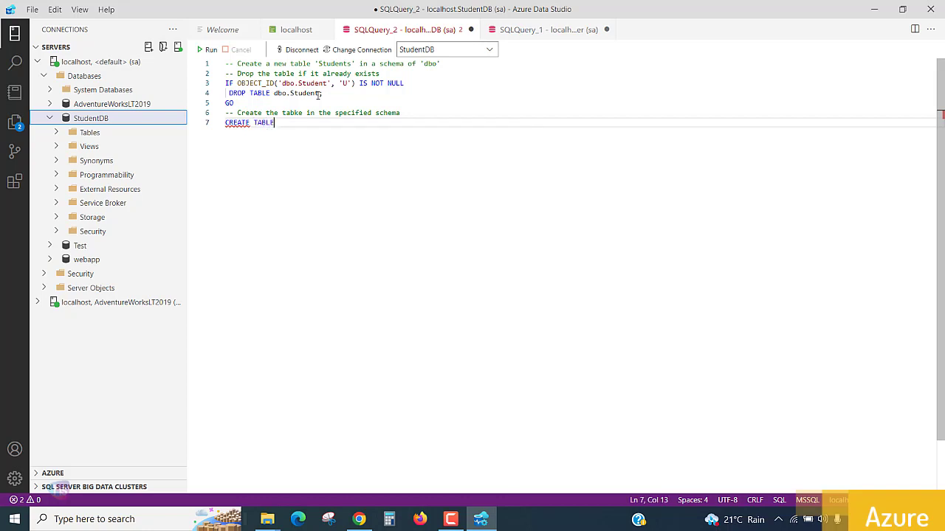
{"action": "type", "text": "dbo.Student"}
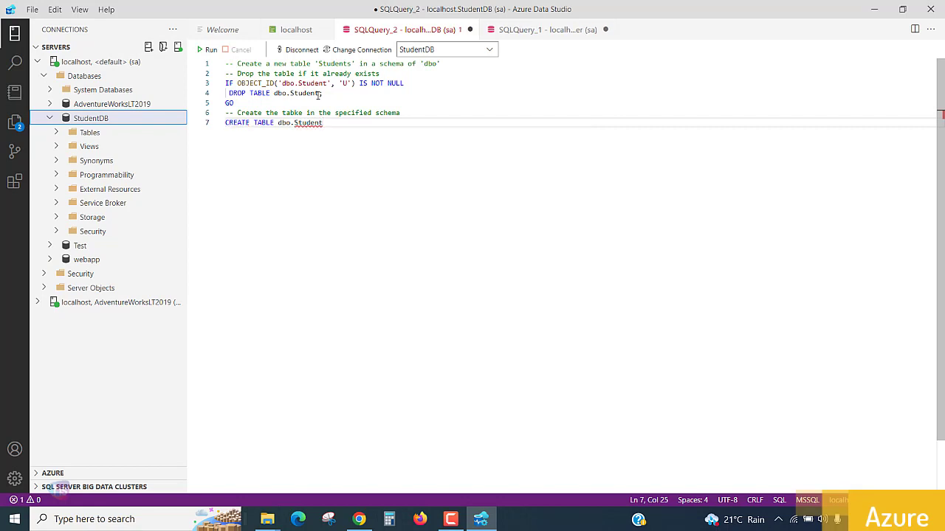
{"action": "key", "text": "Return"}
{"action": "type", "text": "("}
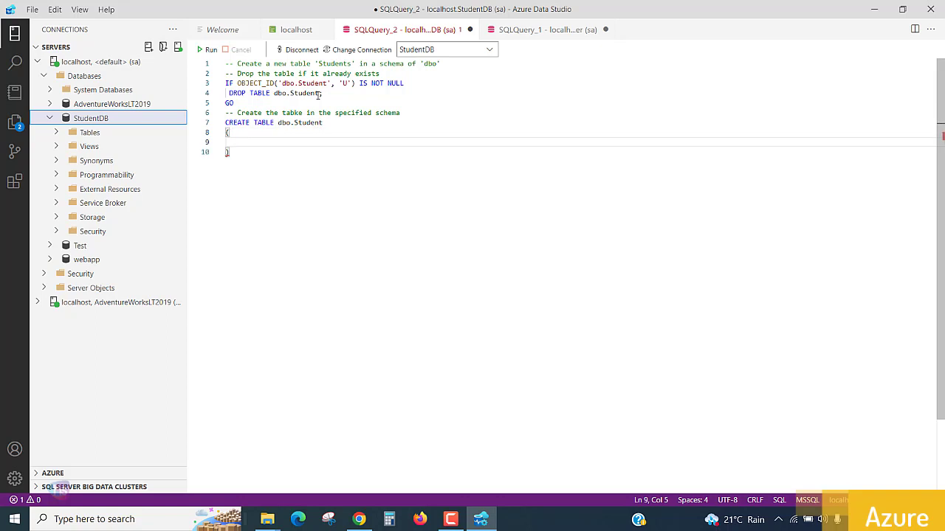
Add the StudentID int PRIMARY KEY column with a trailing primary key comment
{"action": "type", "text": "StudentID"}
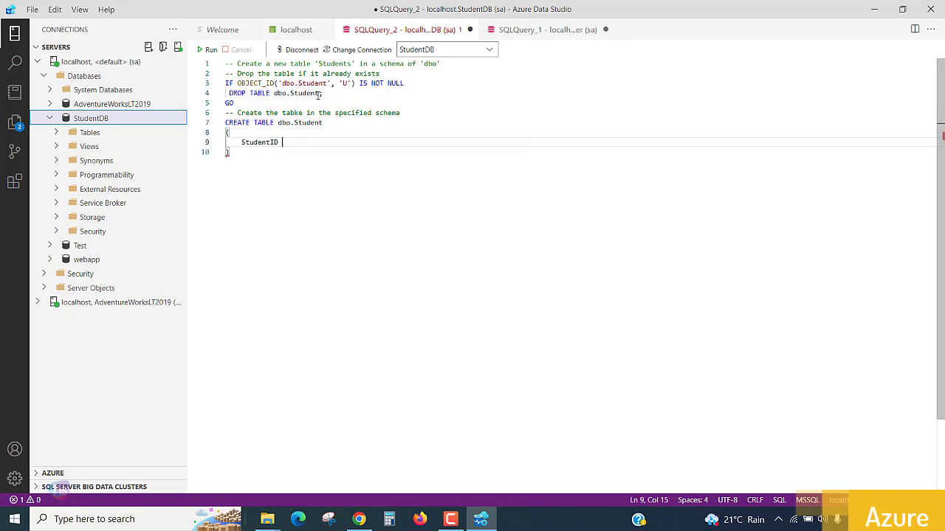
{"action": "type", "text": "int NOT NULL"}
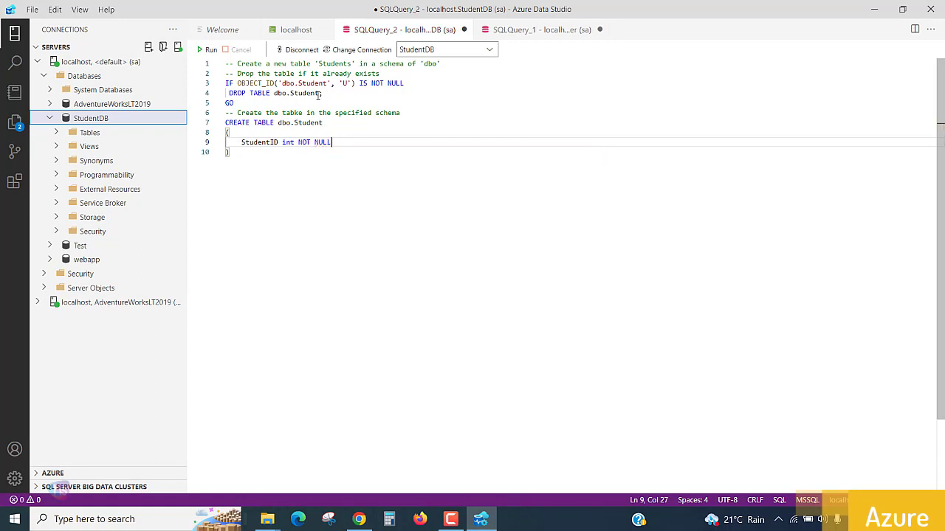
{"action": "type", "text": "PRIMARY KEY"}
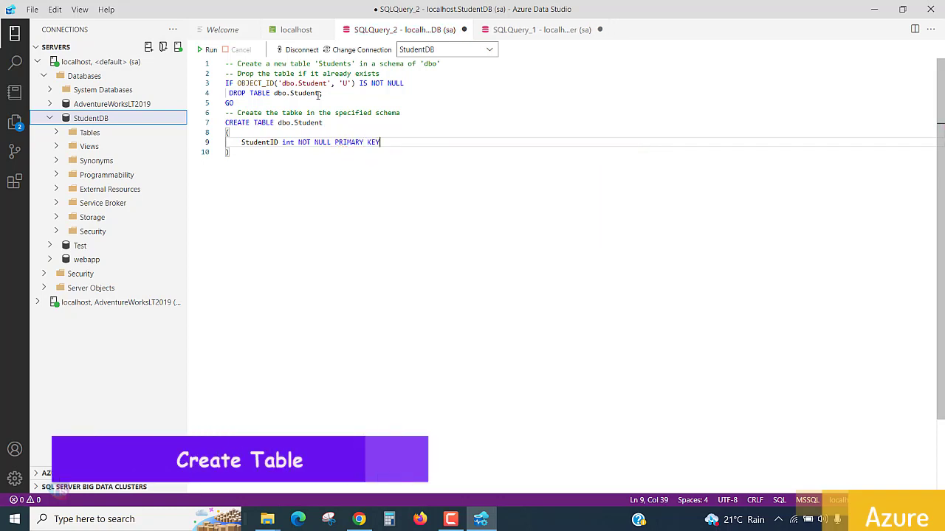
{"action": "type", "text": ","}
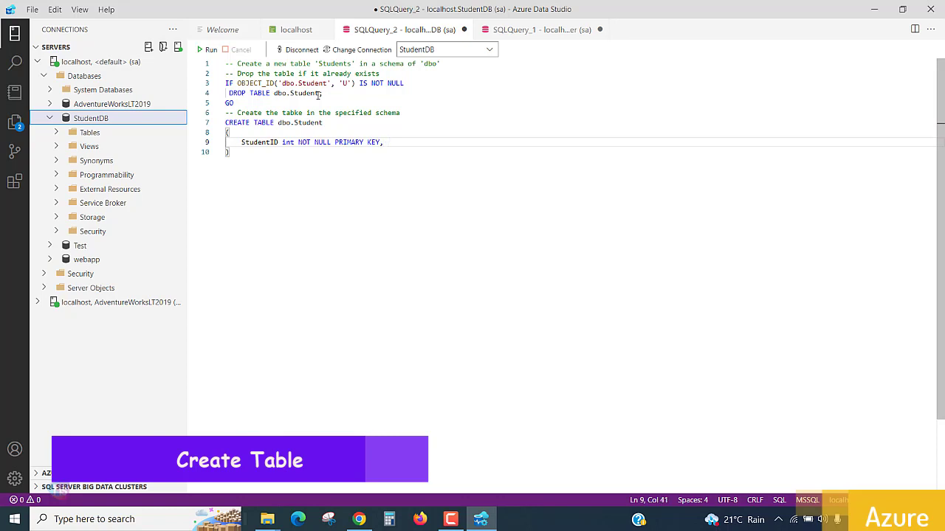
{"action": "type", "text": "-- primary key not null"}
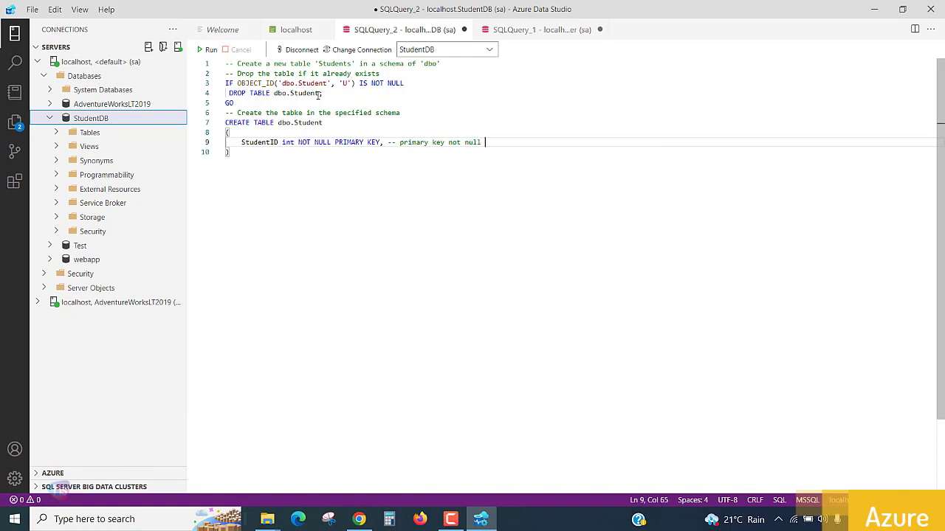
{"action": "left_click", "coordinate": [445, 143]}
{"action": "type", "text": ","}
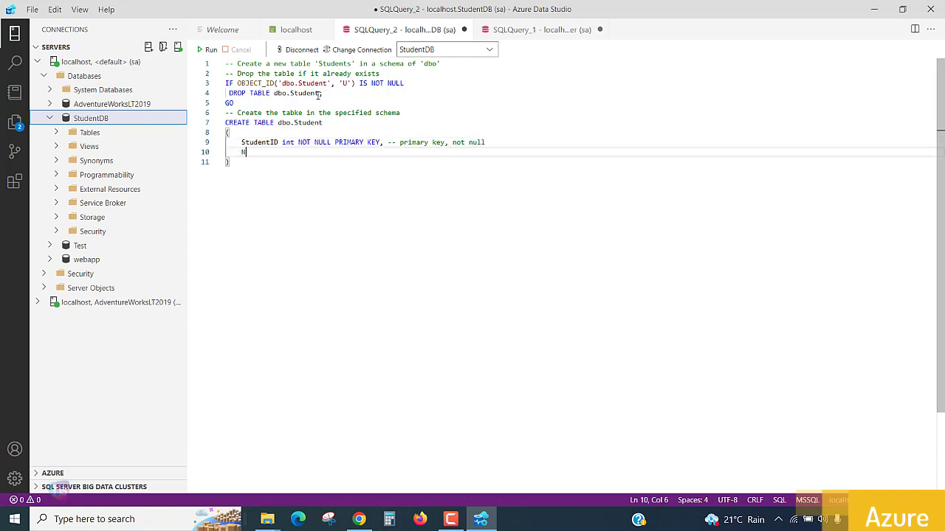
Define the Name and Location columns as NVARCHAR(100)
{"action": "type", "text": "ame"}
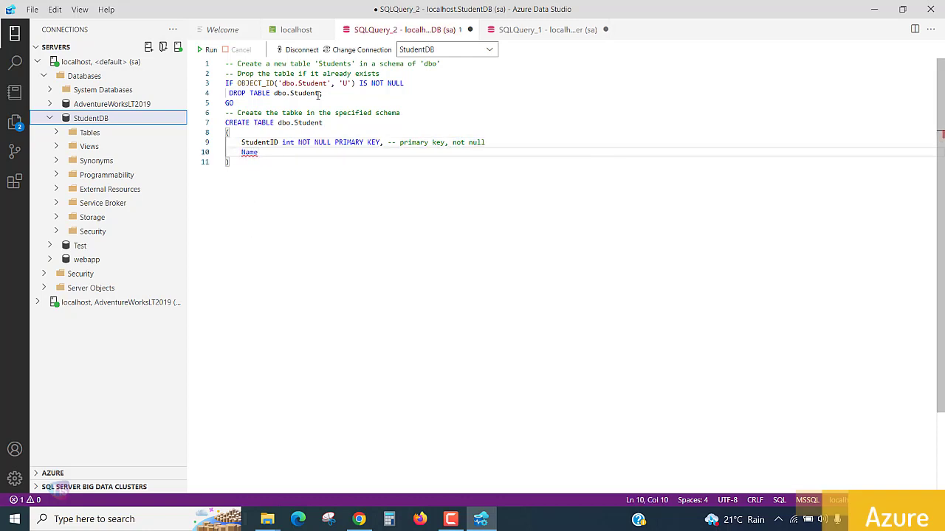
{"action": "type", "text": "VARCHAR"}
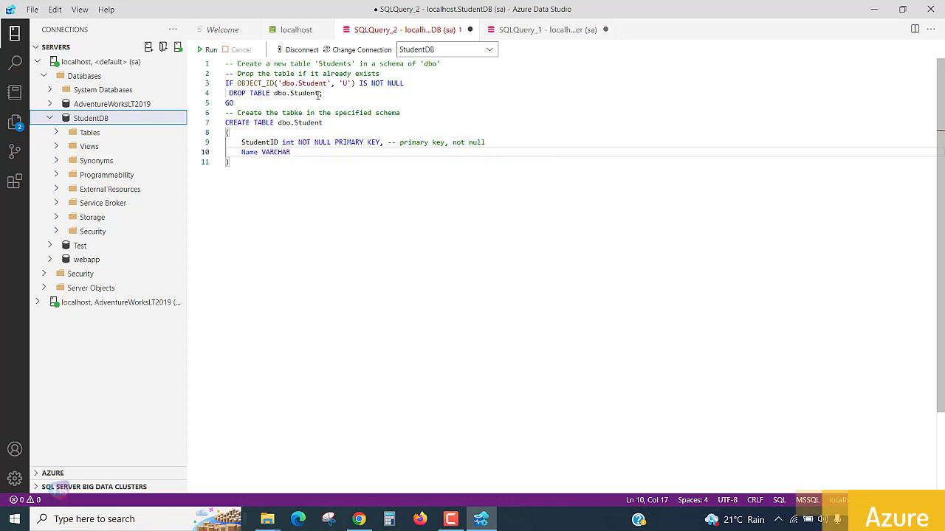
{"action": "type", "text": "()"}
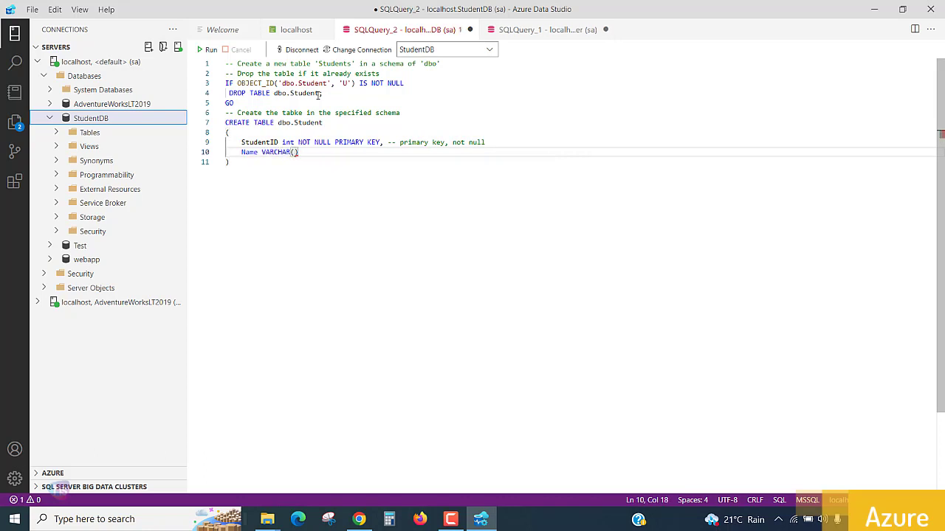
{"action": "type", "text": "100"}
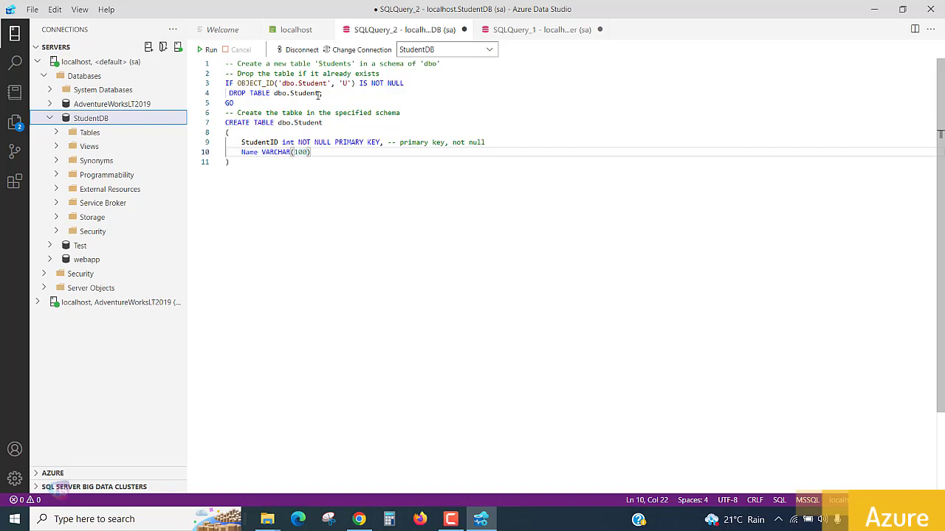
{"action": "type", "text": "NOT NULL,"}
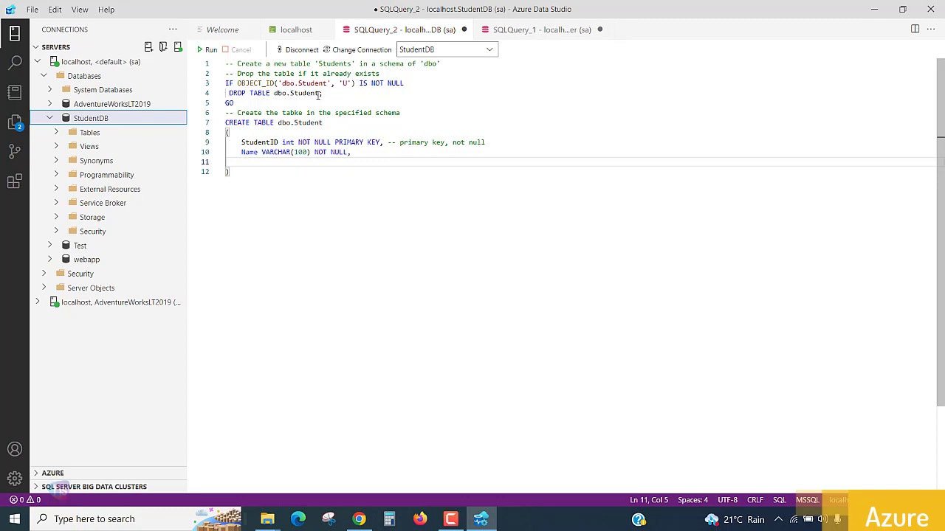
{"action": "type", "text": "Local"}
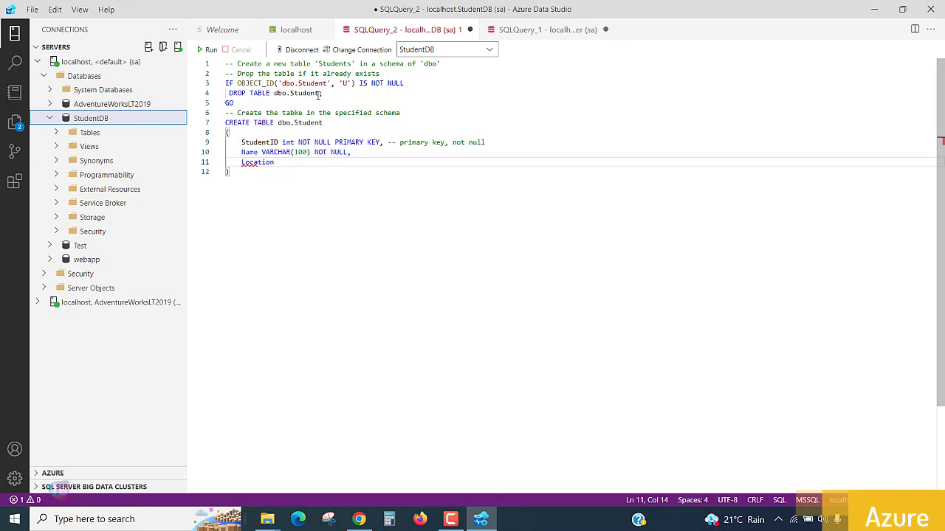
{"action": "type", "text": "VARCHAR"}
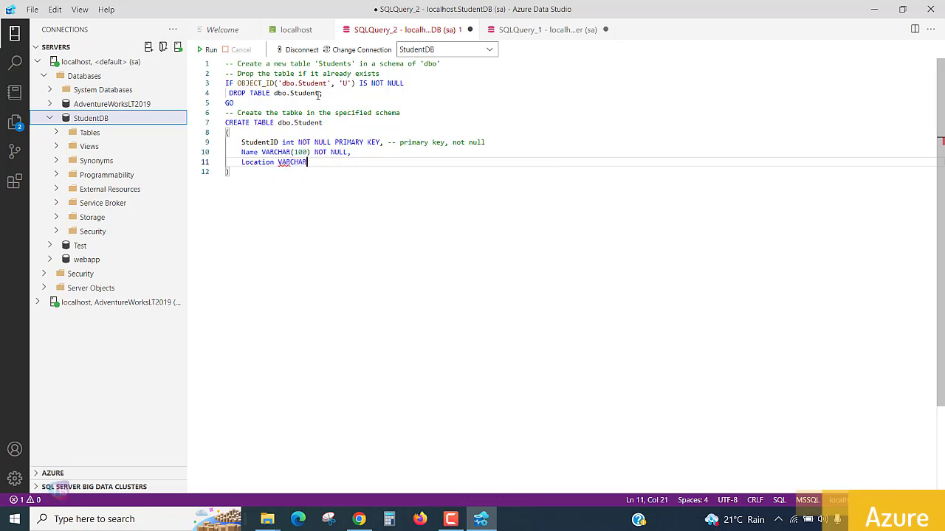
{"action": "type", "text": "()"}
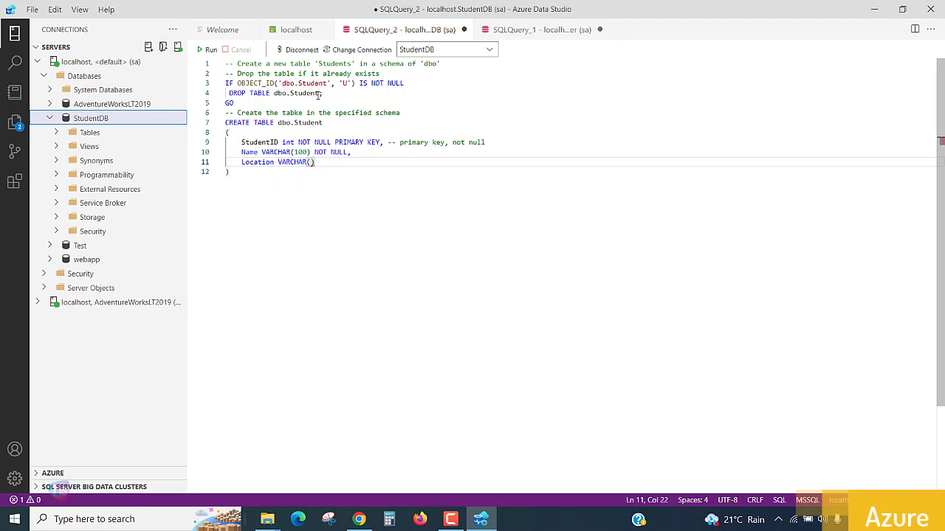
{"action": "type", "text": "100"}
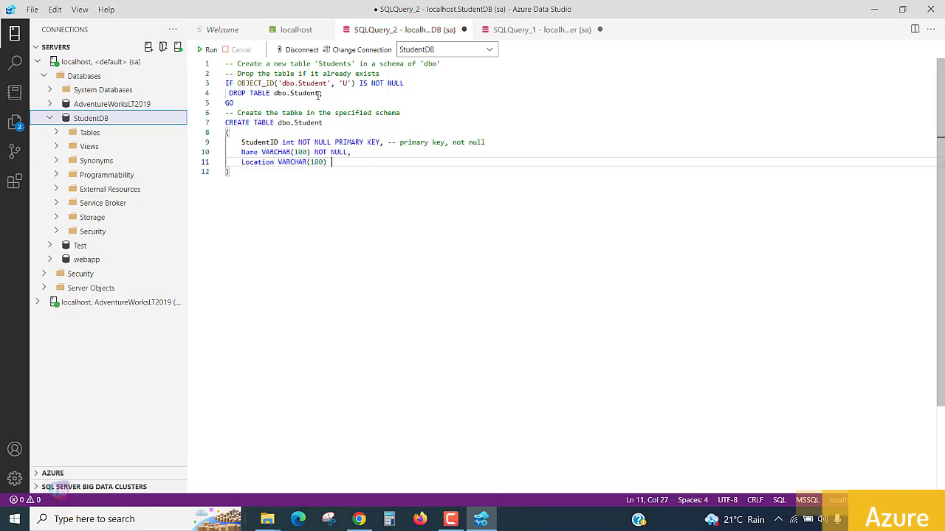
{"action": "key", "text": "Enter"}
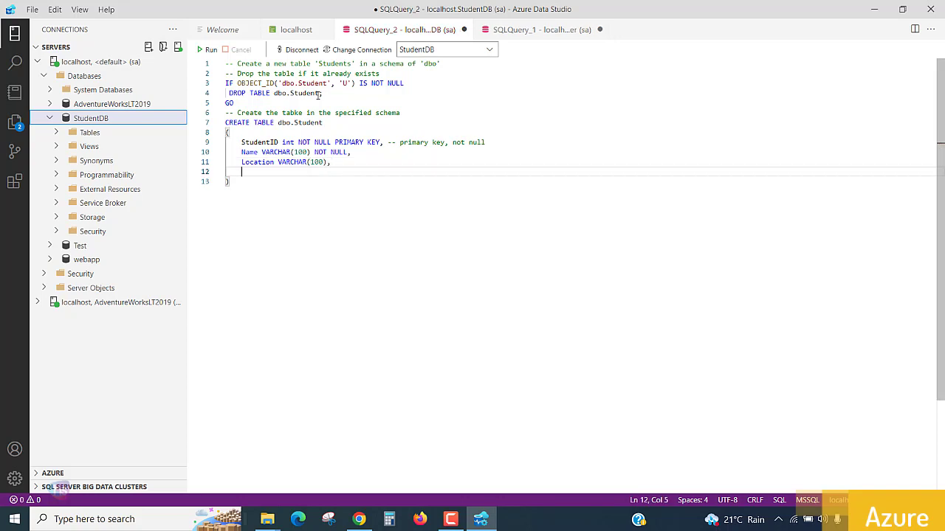
Add the Email column as NVARCHAR(100)
{"action": "type", "text": "Email"}
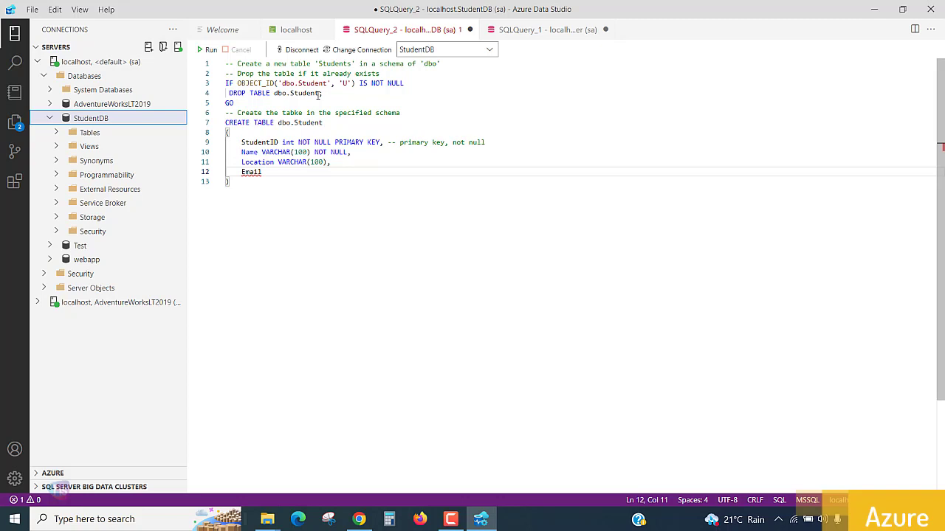
{"action": "type", "text": "n"}
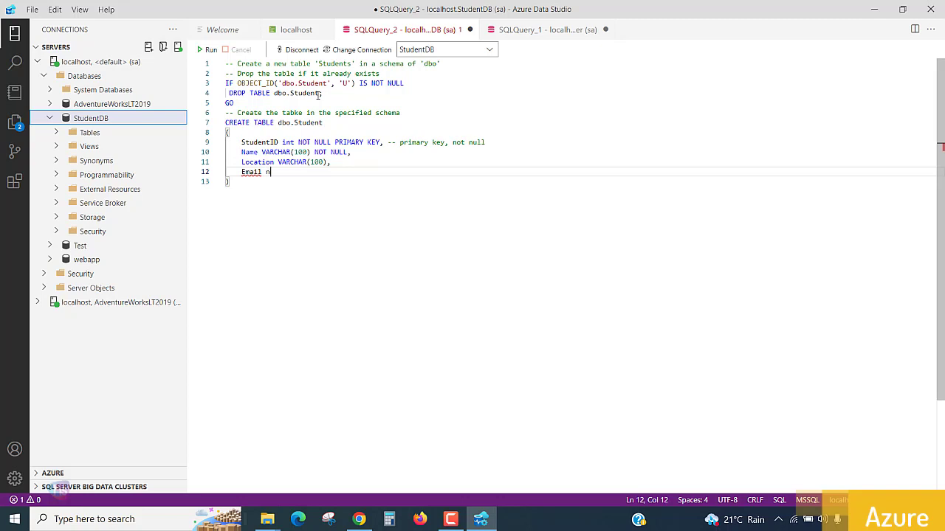
{"action": "type", "text": "nvar"}
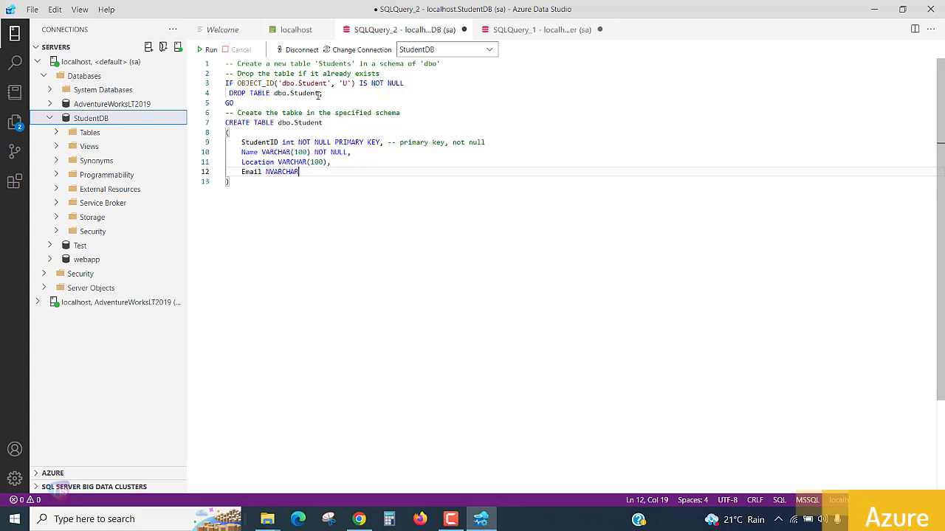
{"action": "type", "text": "(100)"}
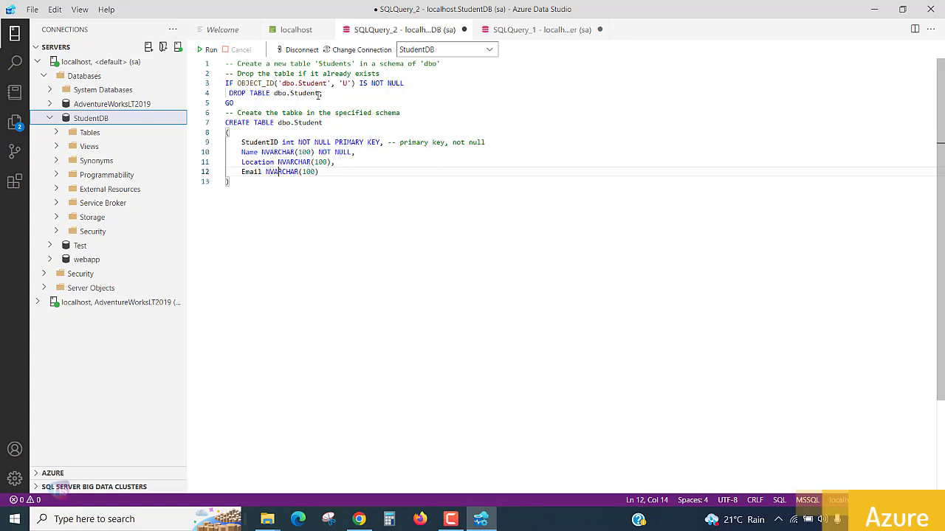
Close the DROP and CREATE statements with semicolons and add a final GO on line 14
{"action": "left_click", "coordinate": [320, 171]}
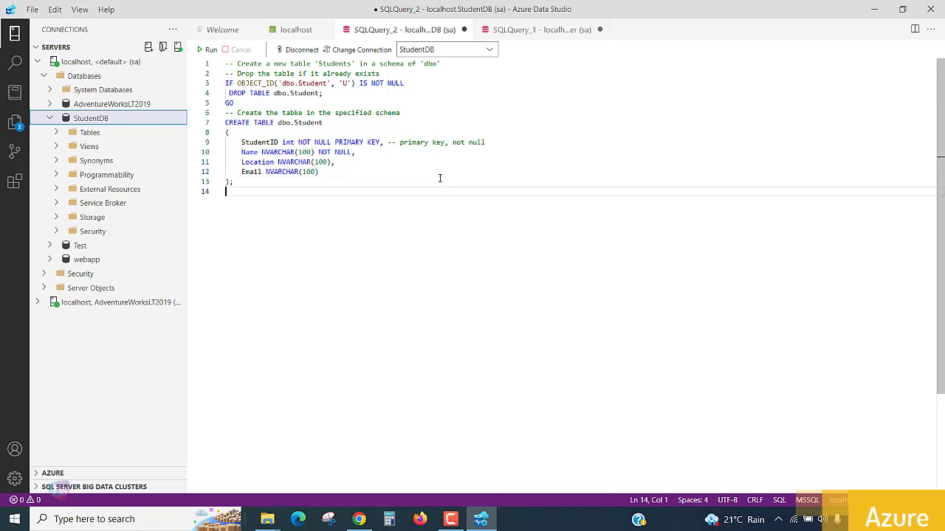
{"action": "type", "text": "Go"}
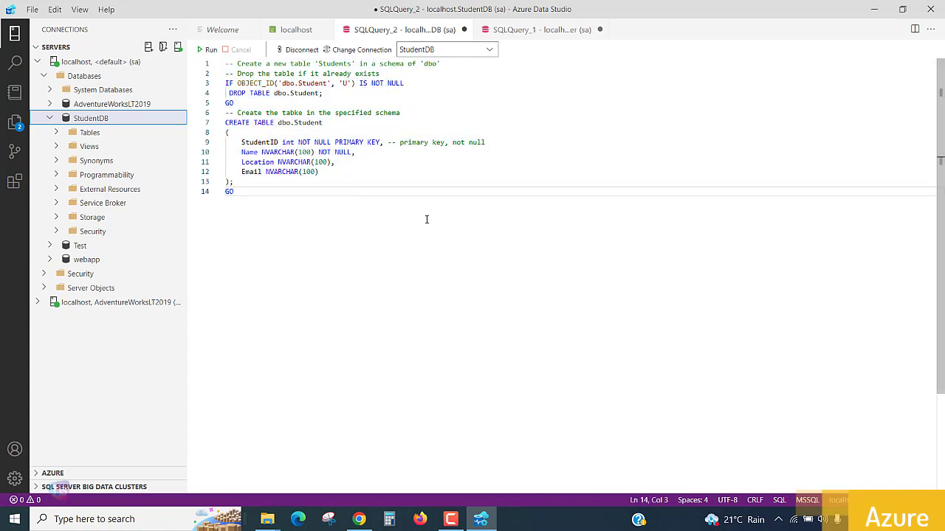
{"action": "mouse_move", "coordinate": [401, 194]}
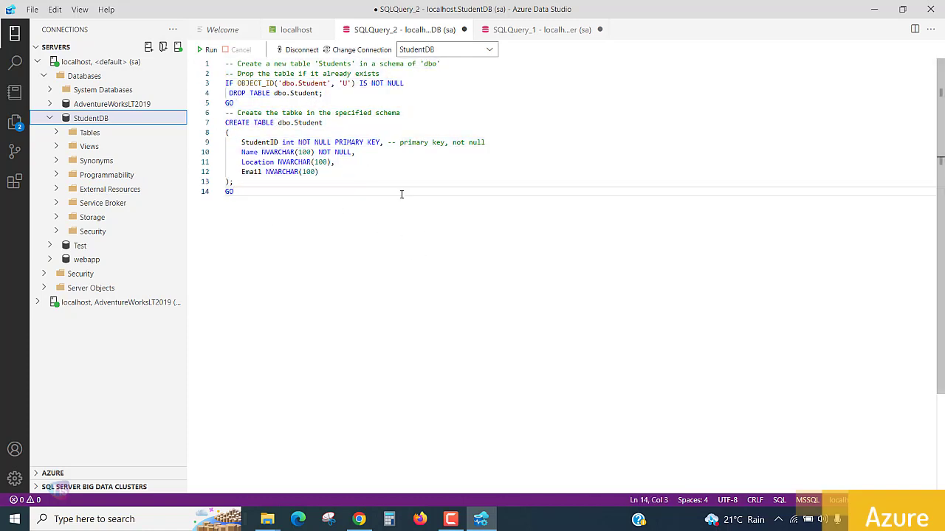
{"action": "mouse_move", "coordinate": [403, 197]}
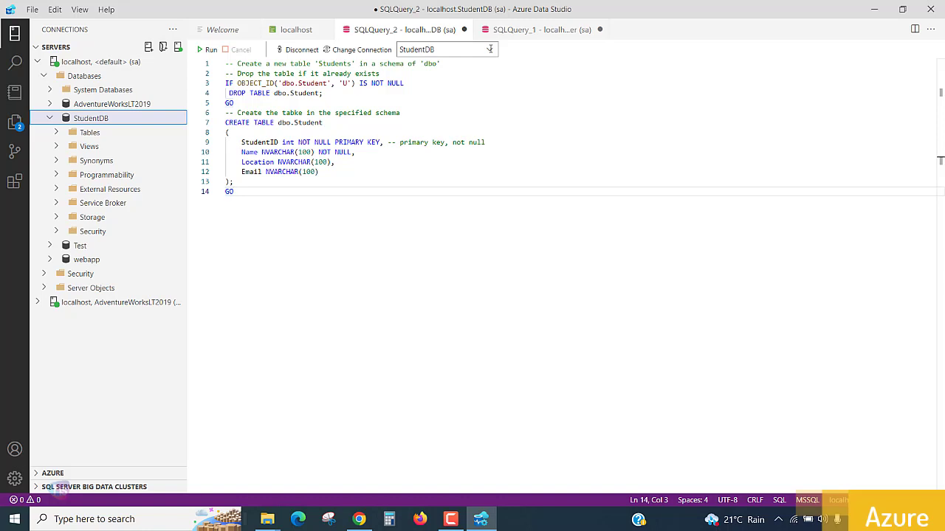
{"action": "mouse_move", "coordinate": [460, 196]}
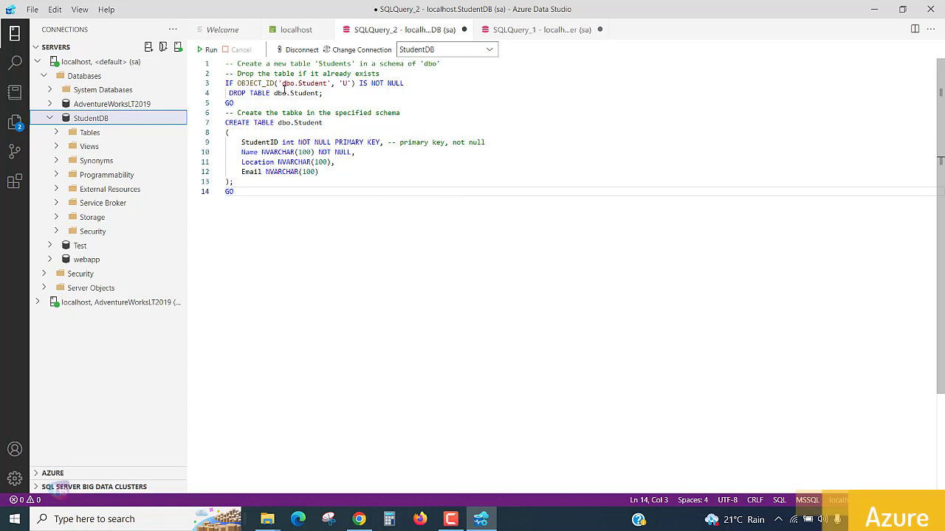
{"action": "key", "text": "ctrl+a"}
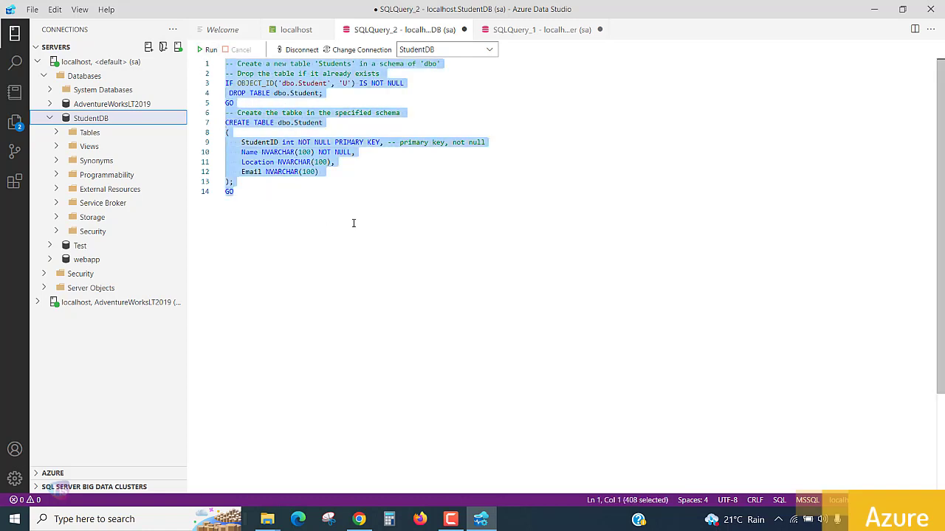
{"action": "double_click", "coordinate": [308, 122]}
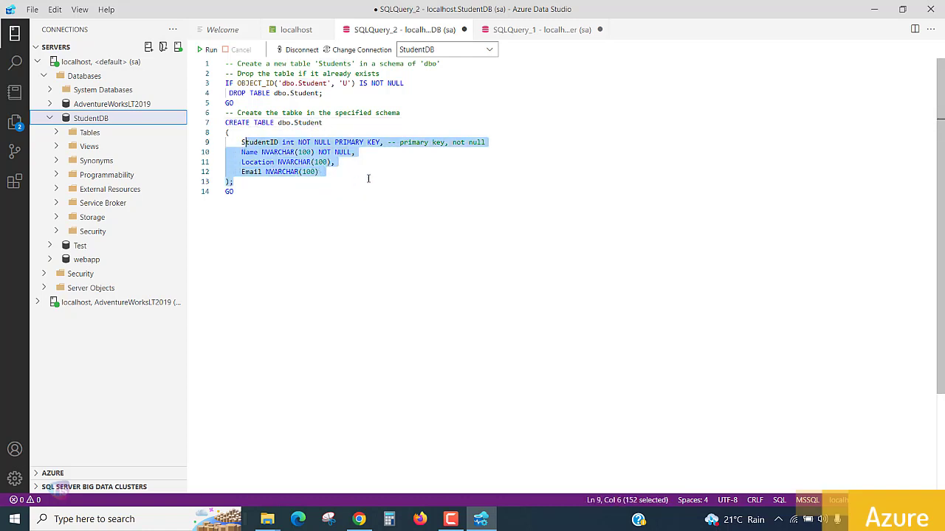
{"action": "left_click", "coordinate": [366, 181]}
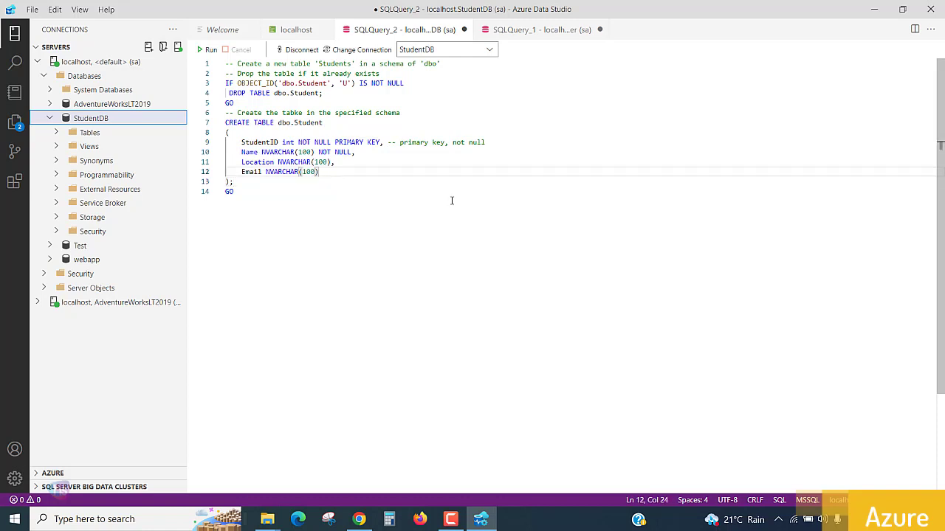
{"action": "mouse_move", "coordinate": [412, 145]}
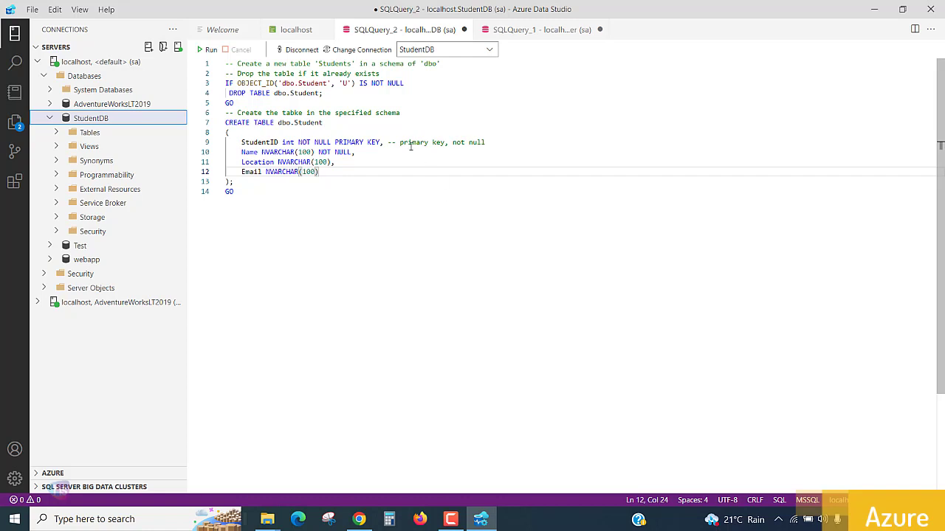
{"action": "mouse_move", "coordinate": [547, 287]}
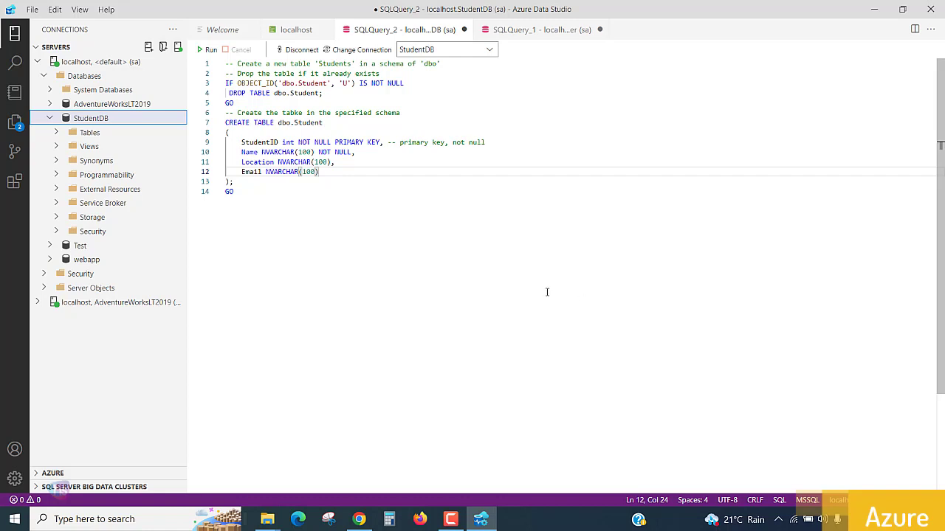
Run the Student table script against StudentDB to create dbo.Student
{"action": "left_click", "coordinate": [210, 49]}
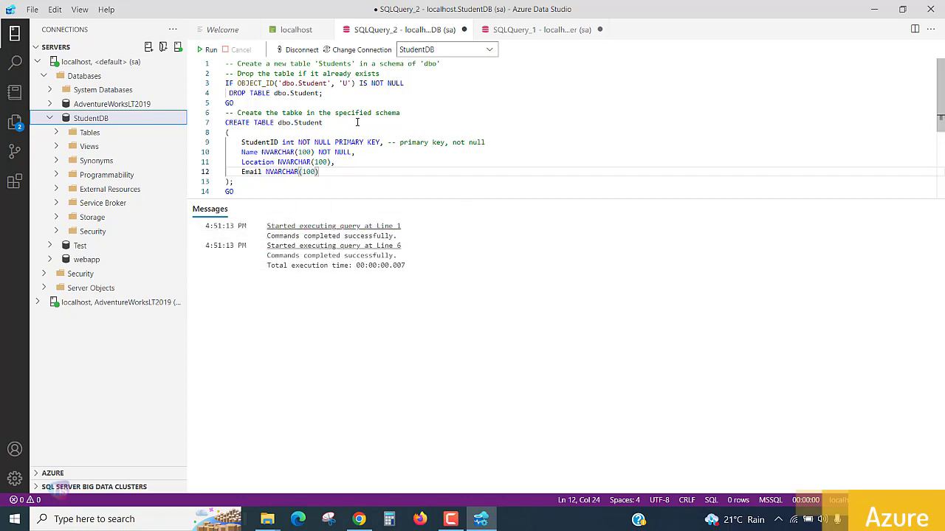
{"action": "mouse_move", "coordinate": [476, 163]}
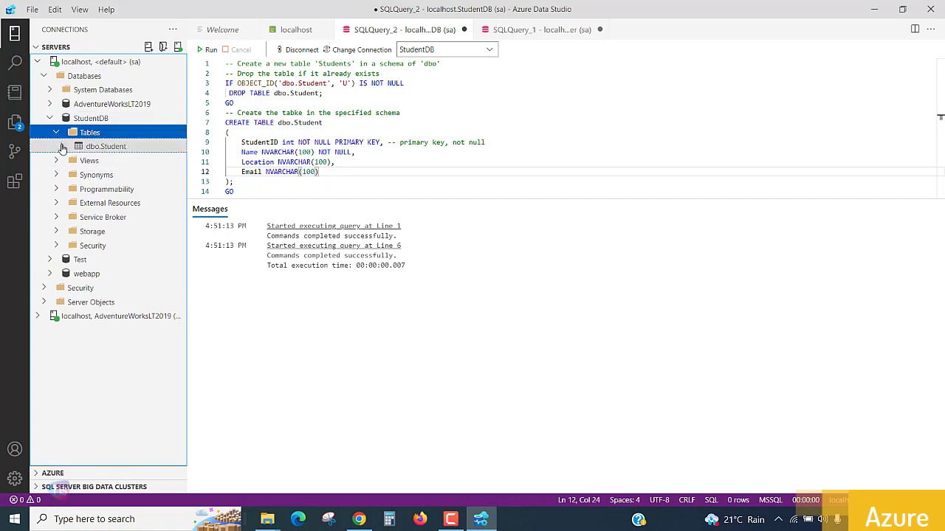
Expand dbo.Student's Columns, refresh StudentDB, and expand Keys to reveal the primary key
{"action": "left_click", "coordinate": [62, 146]}
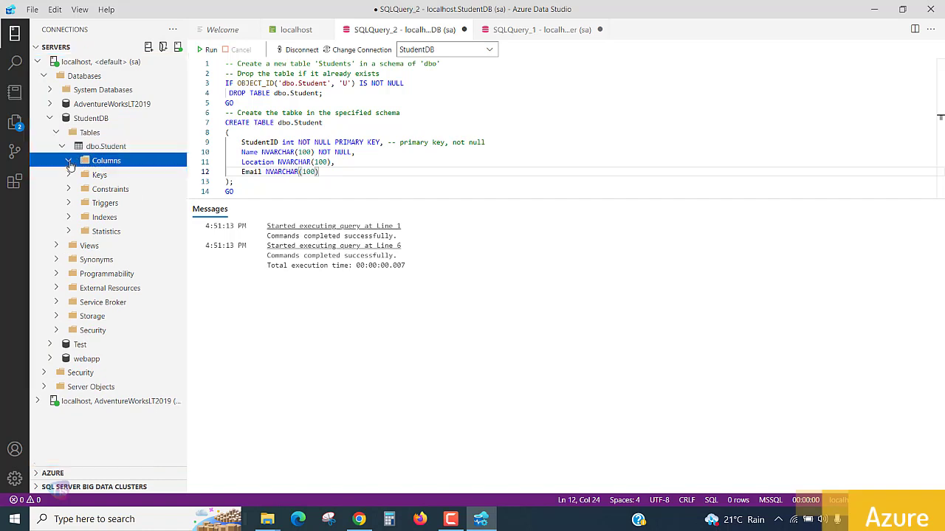
{"action": "left_click", "coordinate": [68, 160]}
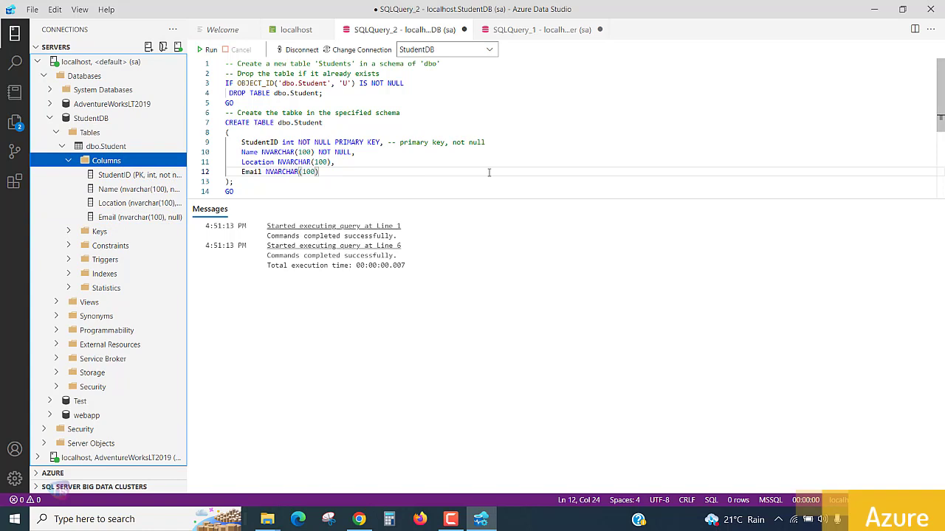
{"action": "right_click", "coordinate": [91, 118]}
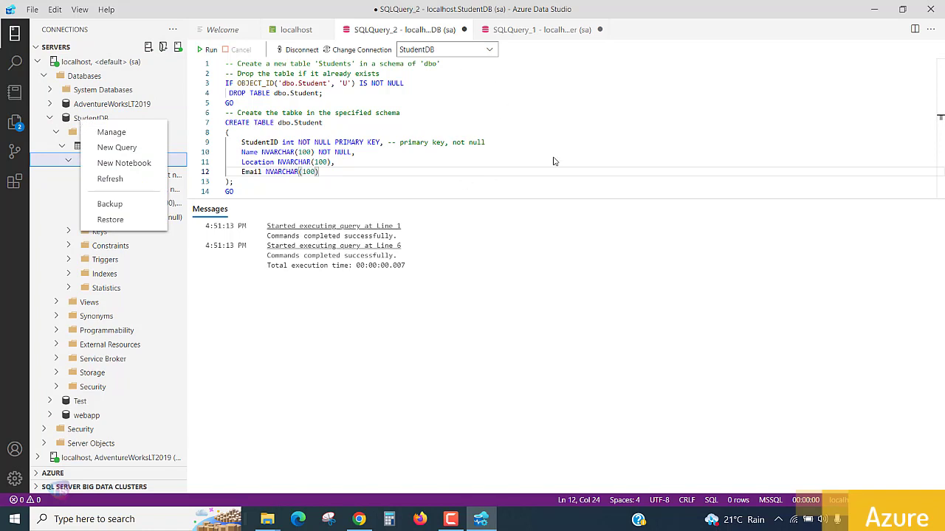
{"action": "mouse_move", "coordinate": [618, 10]}
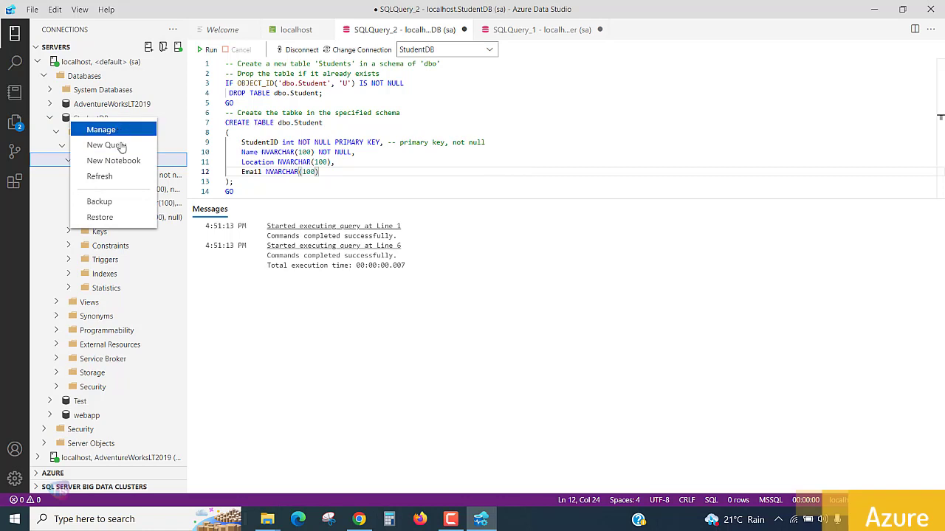
{"action": "mouse_move", "coordinate": [99, 175]}
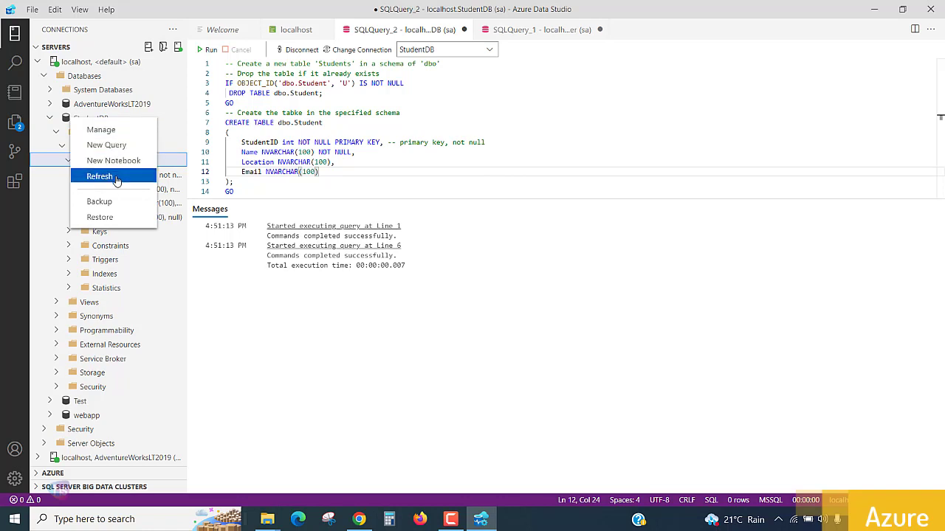
{"action": "left_click", "coordinate": [99, 176]}
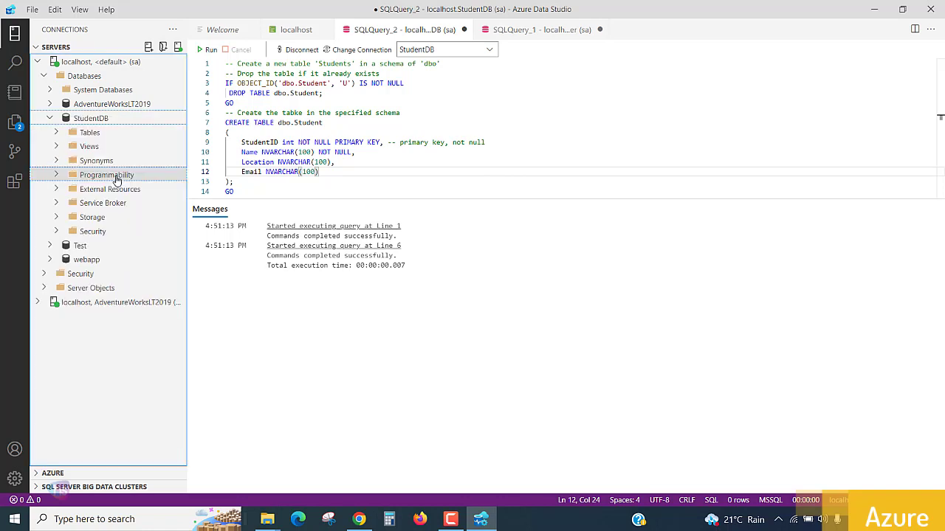
{"action": "mouse_move", "coordinate": [88, 146]}
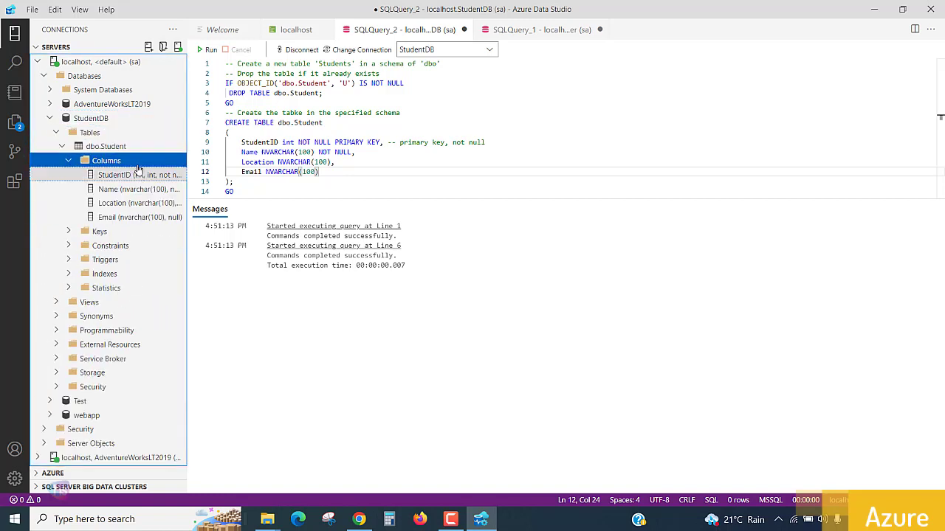
{"action": "left_click", "coordinate": [99, 231]}
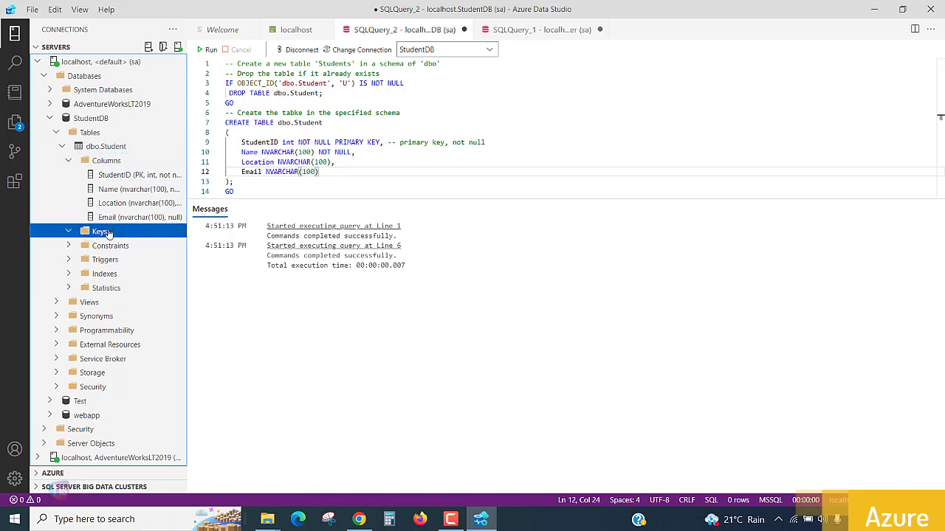
{"action": "left_click", "coordinate": [69, 231]}
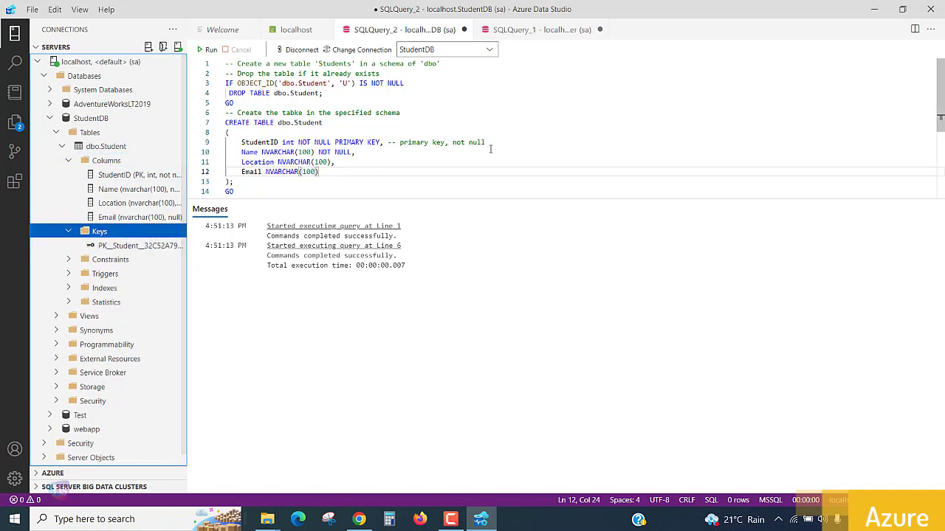